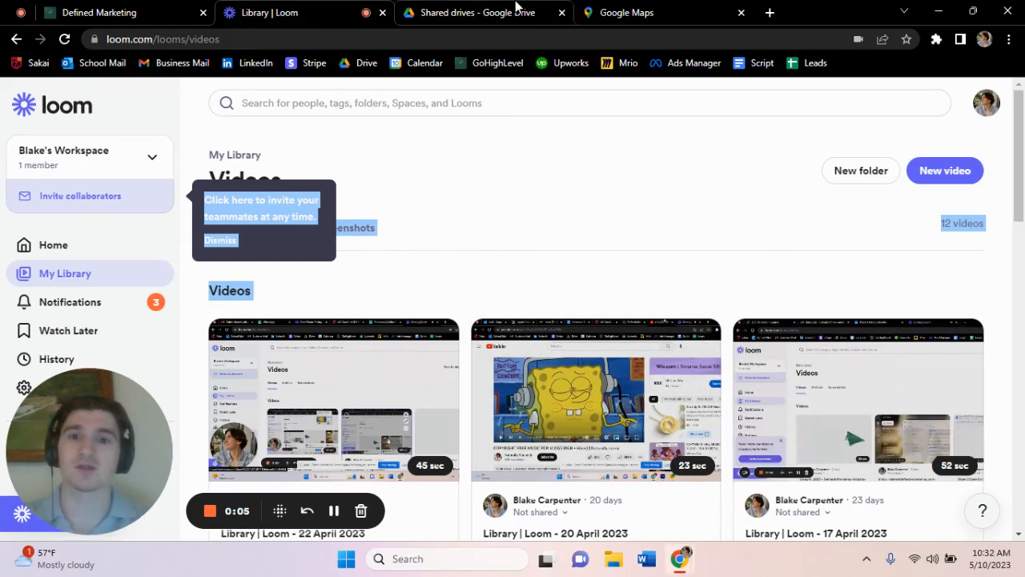
{"action": "mouse_move", "coordinate": [471, 12]}
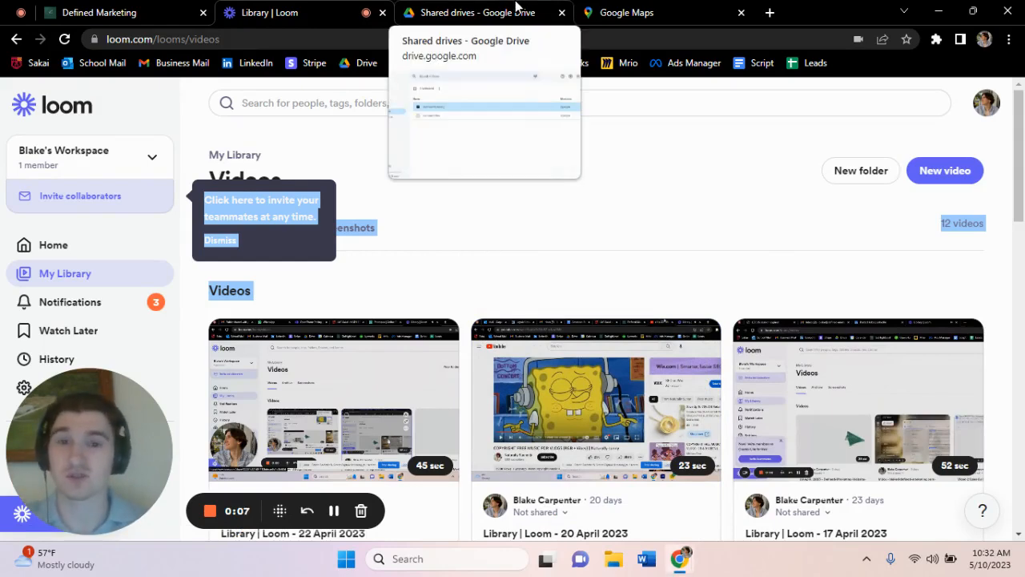
- Open the Outreach Files shared drive from the Shared drives page in Google Drive
{"action": "left_click", "coordinate": [465, 12]}
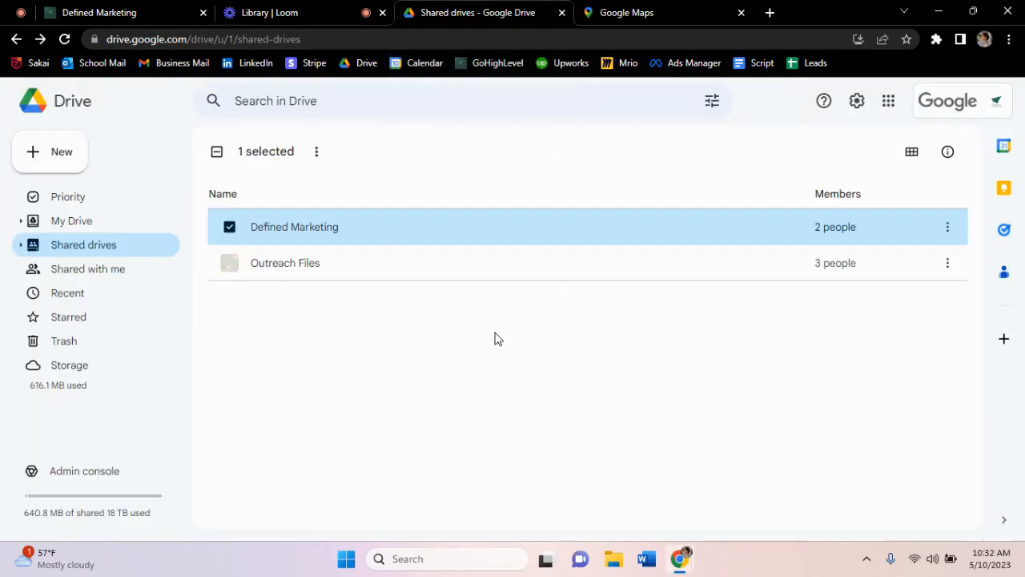
{"action": "left_click", "coordinate": [285, 263]}
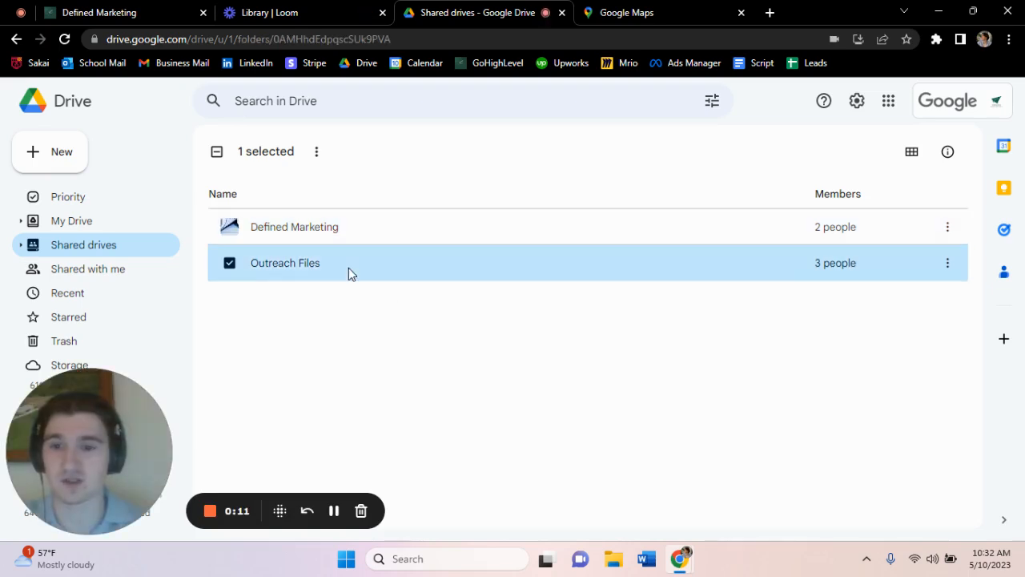
{"action": "double_click", "coordinate": [285, 263]}
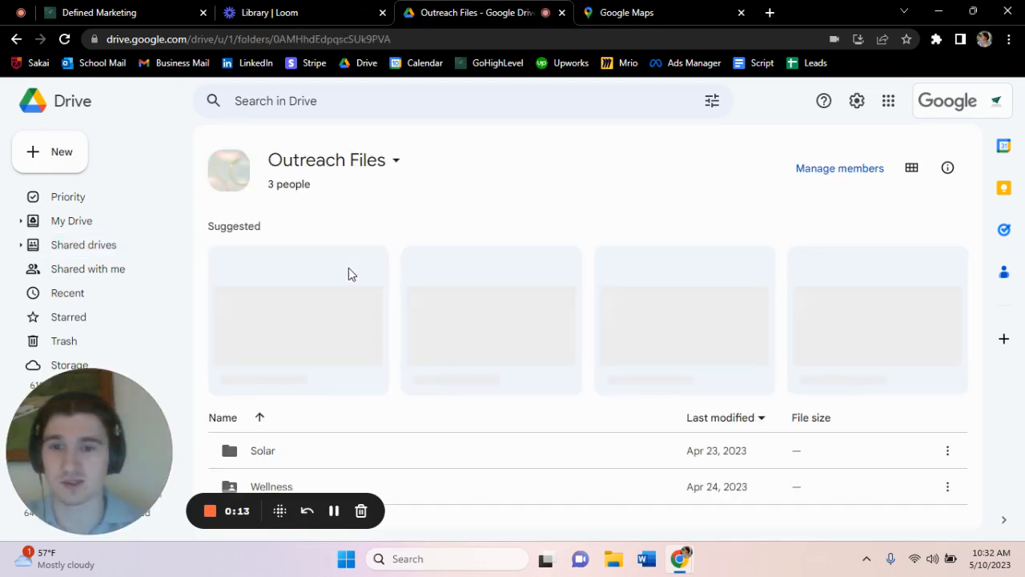
{"action": "left_click", "coordinate": [83, 244]}
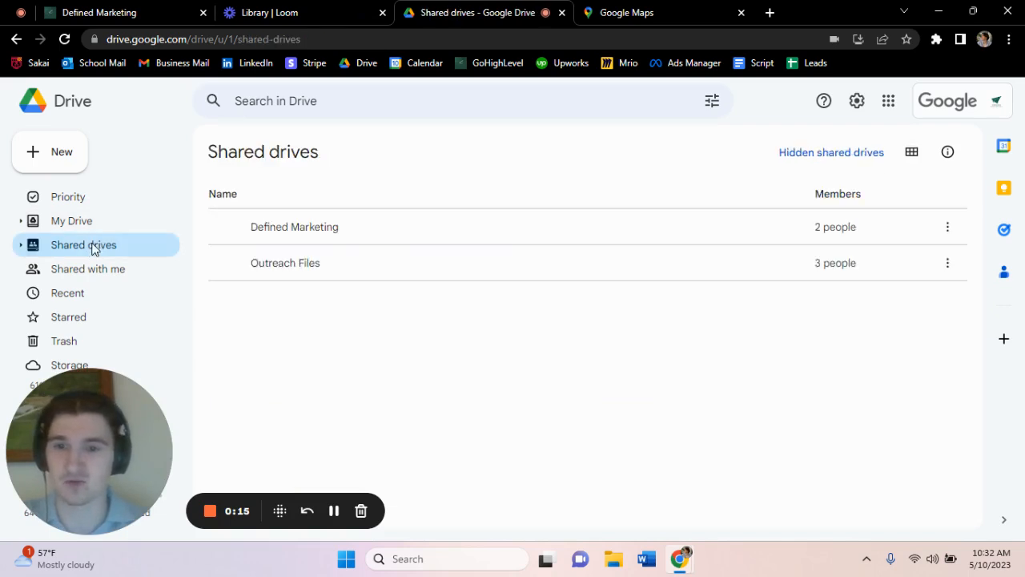
{"action": "double_click", "coordinate": [285, 263]}
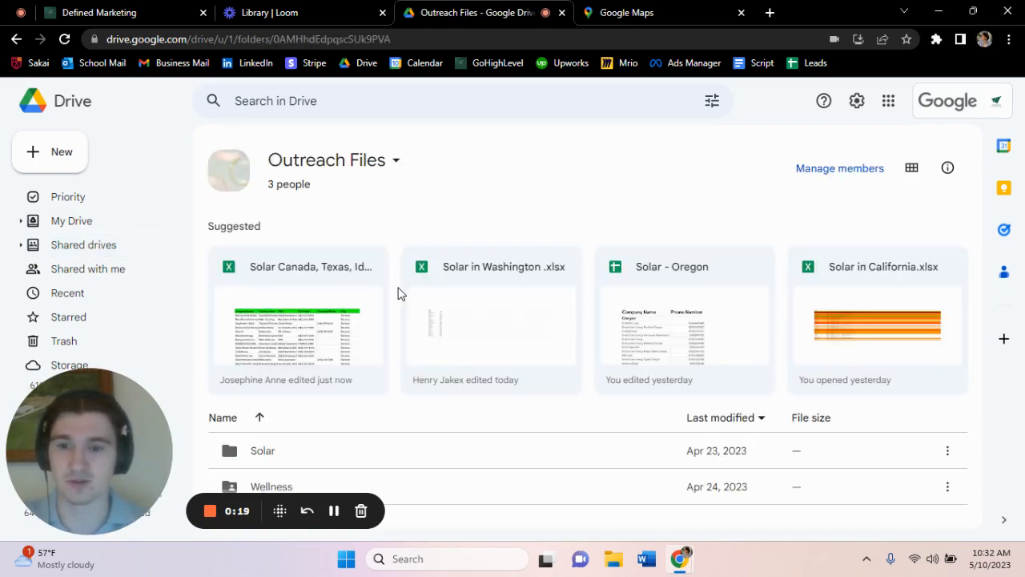
{"action": "mouse_move", "coordinate": [339, 450]}
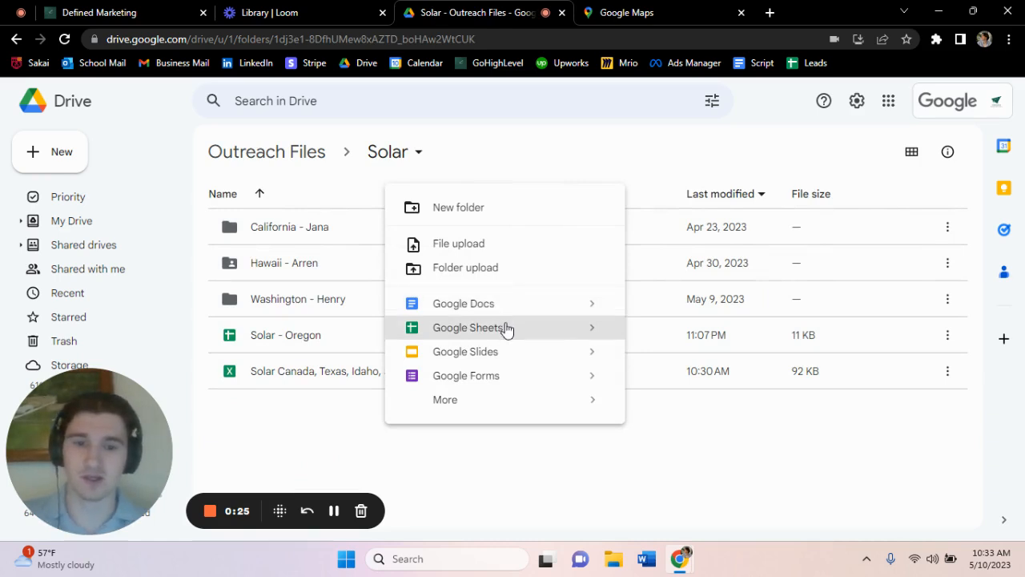
- Create a blank spreadsheet named 'Solar in Spokane' with 'Company Name' in A1
{"action": "left_click", "coordinate": [465, 327]}
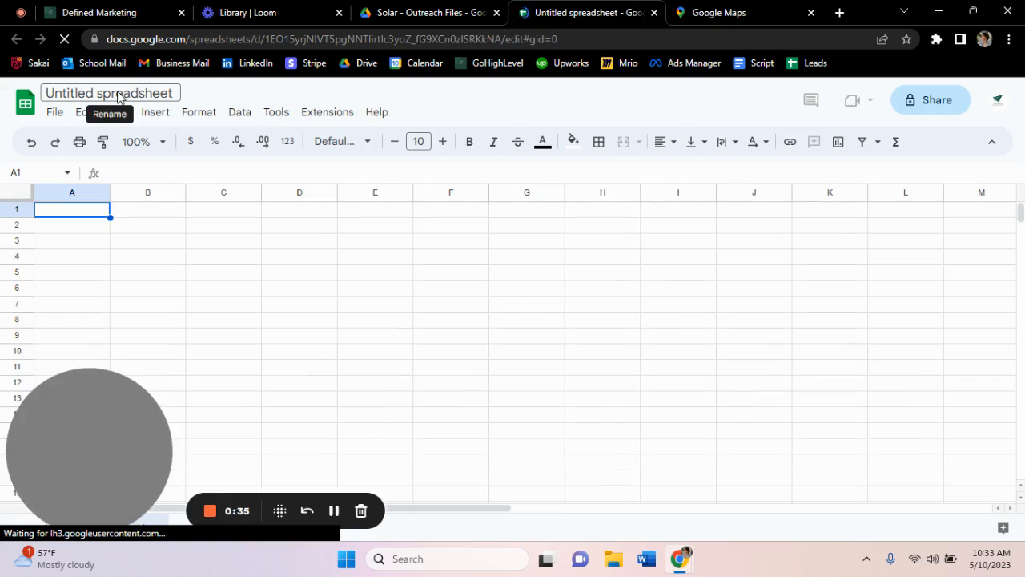
{"action": "left_click", "coordinate": [110, 93]}
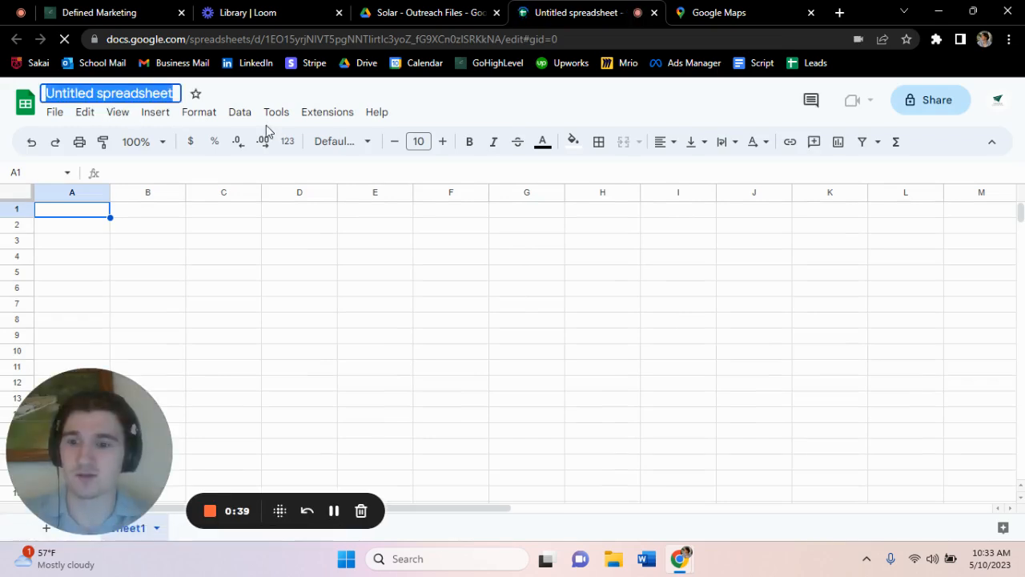
{"action": "type", "text": "Solar in Spokane"}
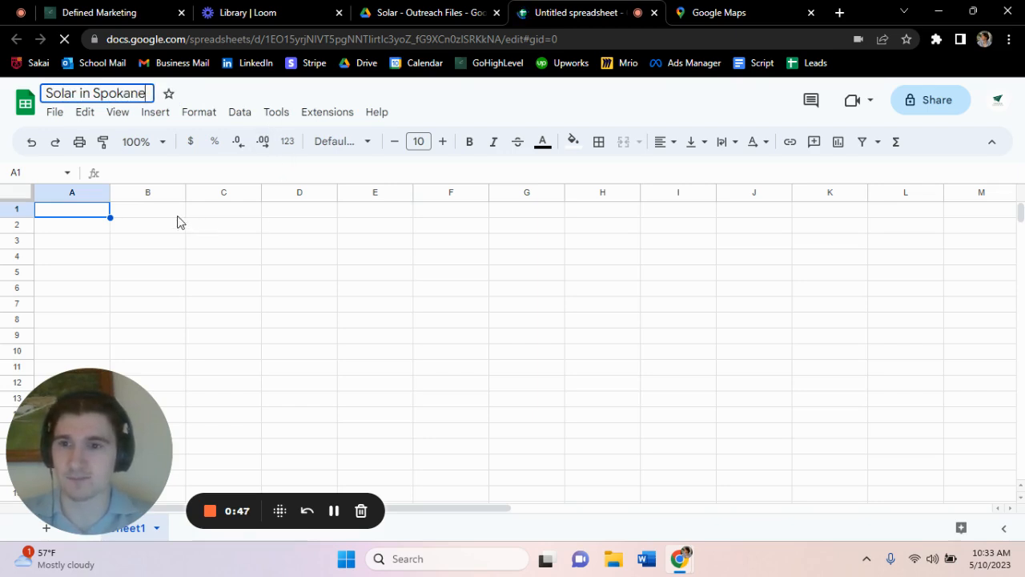
{"action": "type", "text": "Company Name"}
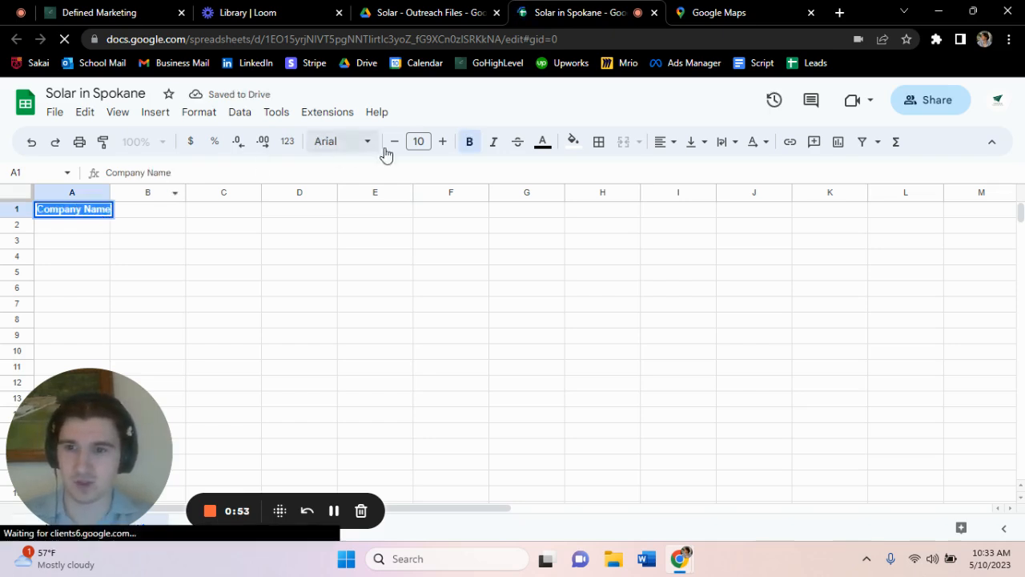
- Enlarge the Company Name heading and enter 'Phone Number' in B1
{"action": "left_click", "coordinate": [442, 141]}
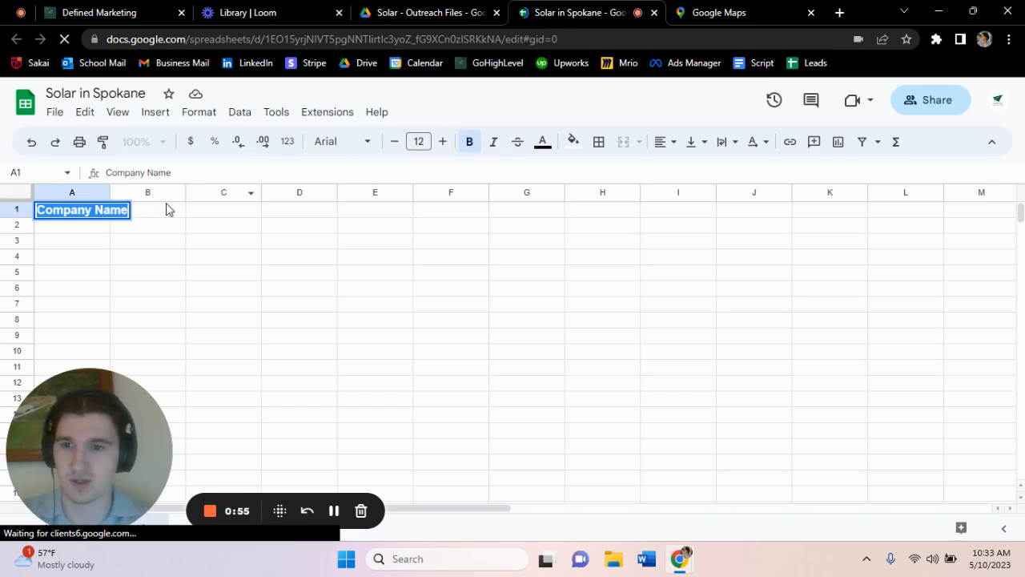
{"action": "type", "text": "Co"}
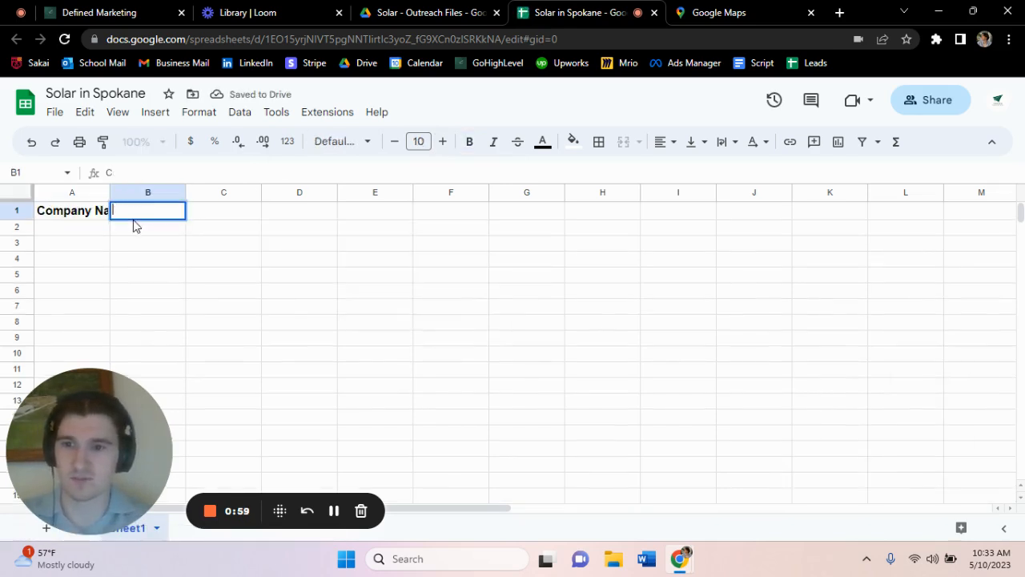
{"action": "type", "text": "Phone Number"}
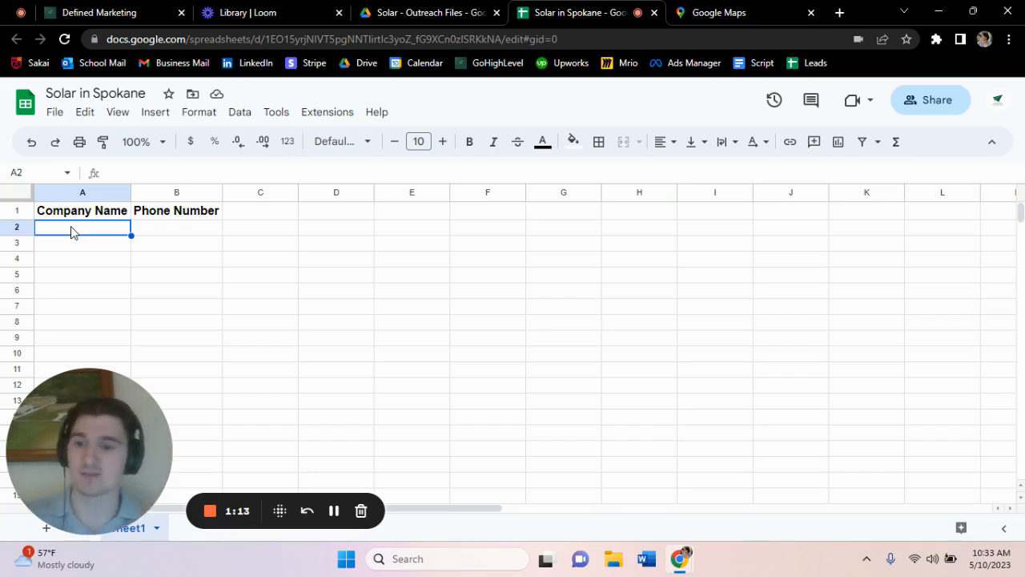
- Enter a bold, larger 'Spokane' section label in A2
{"action": "type", "text": "Spokane"}
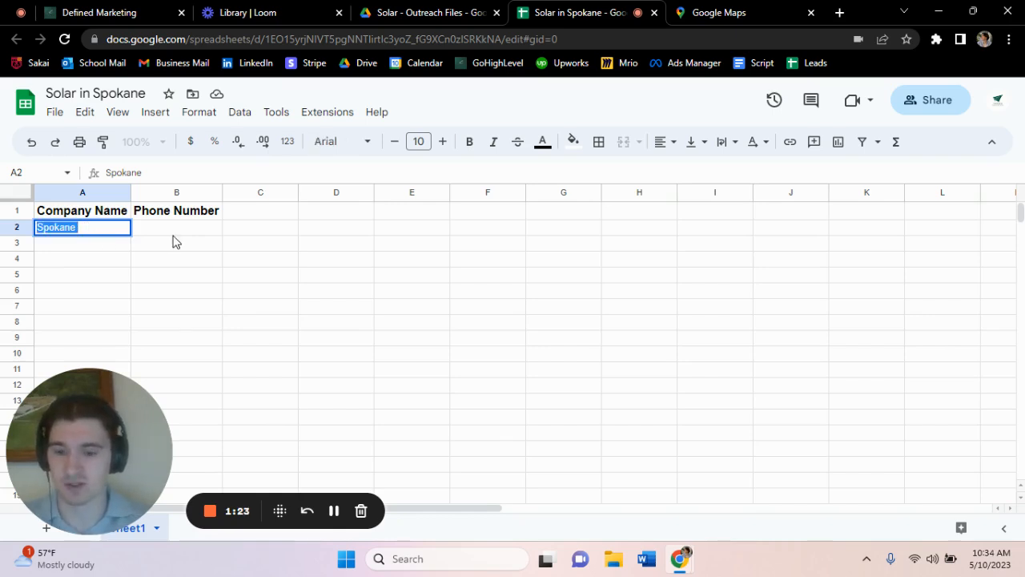
{"action": "left_click", "coordinate": [441, 142]}
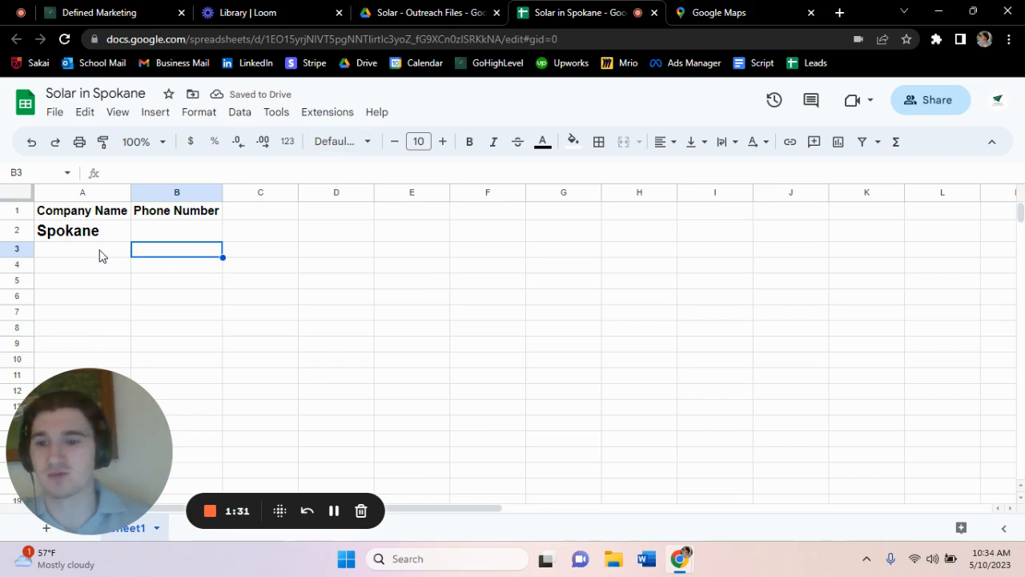
{"action": "left_click", "coordinate": [82, 248]}
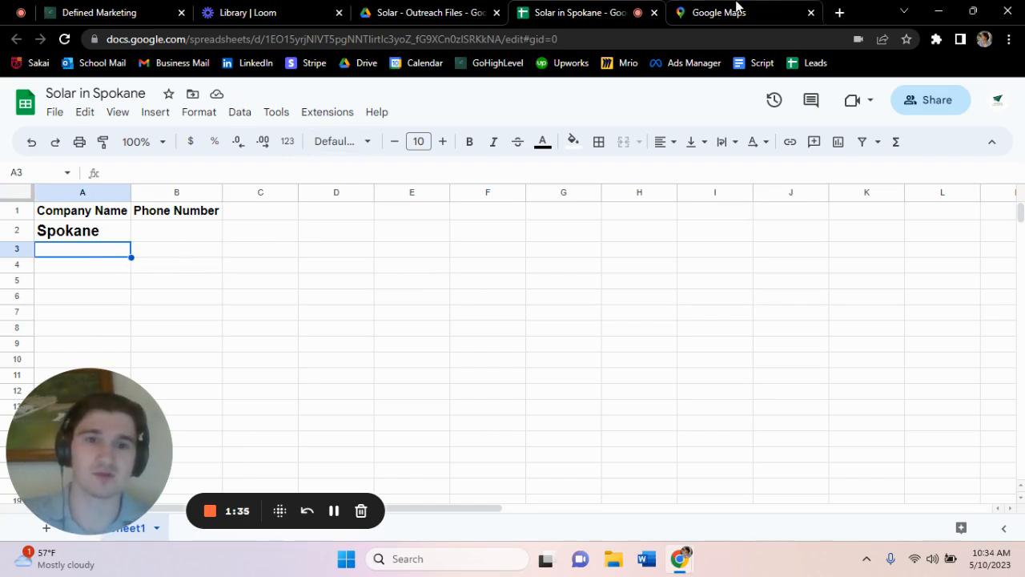
- Search Google Maps for Spokane, then 'solar', to list Spokane solar companies
{"action": "left_click", "coordinate": [719, 12]}
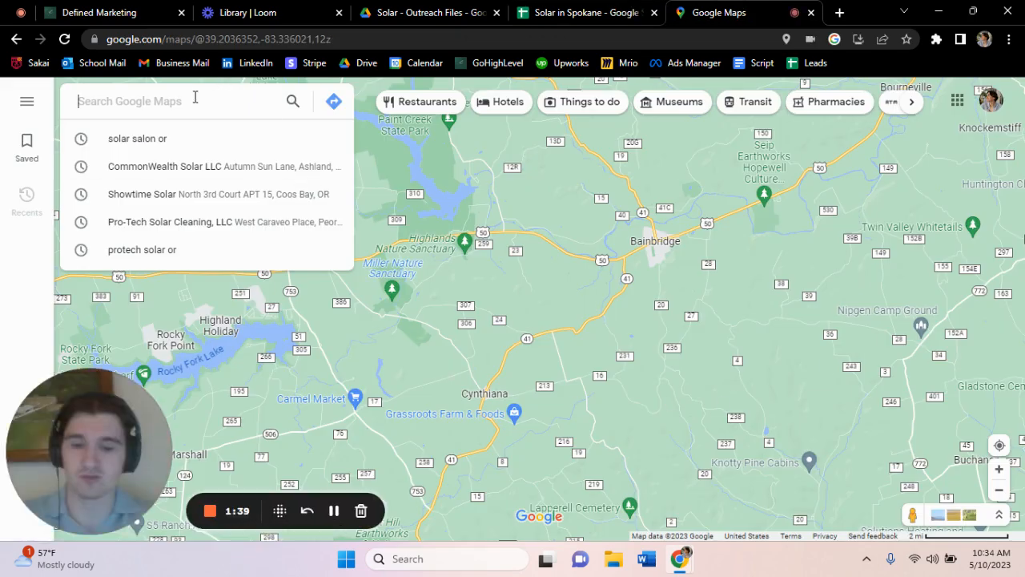
{"action": "type", "text": "spokane, WA"}
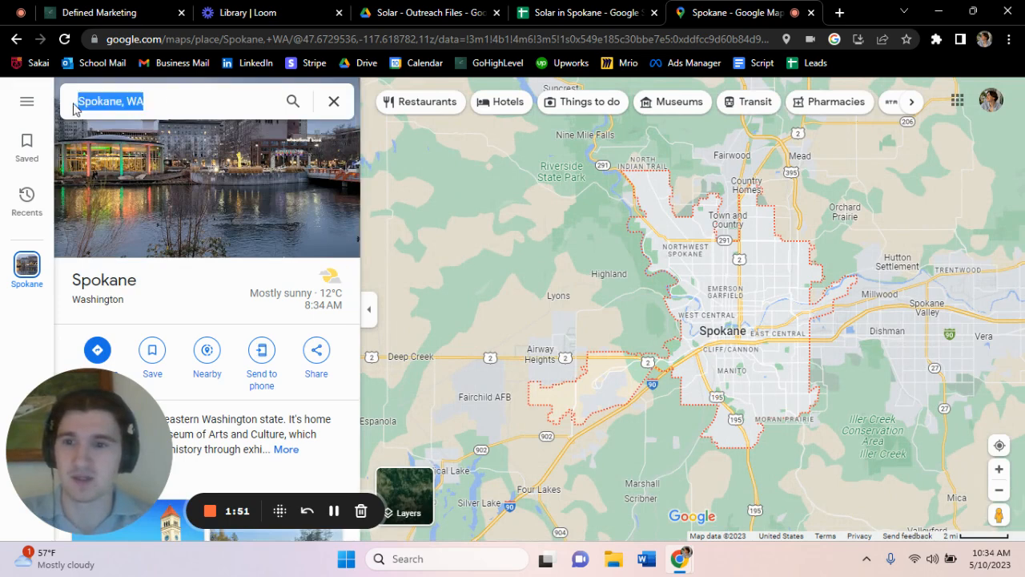
{"action": "type", "text": "solar"}
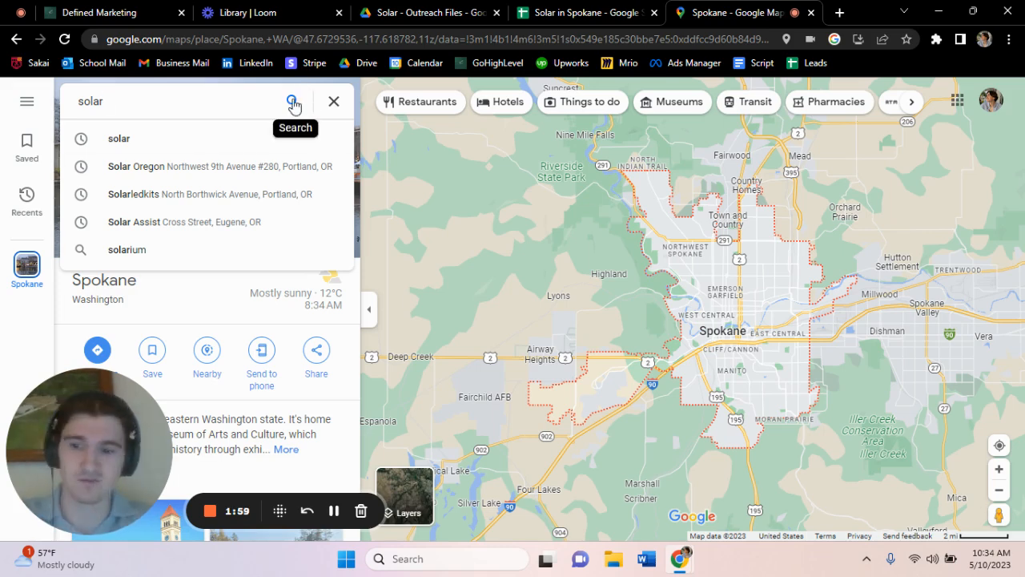
{"action": "left_click", "coordinate": [294, 101]}
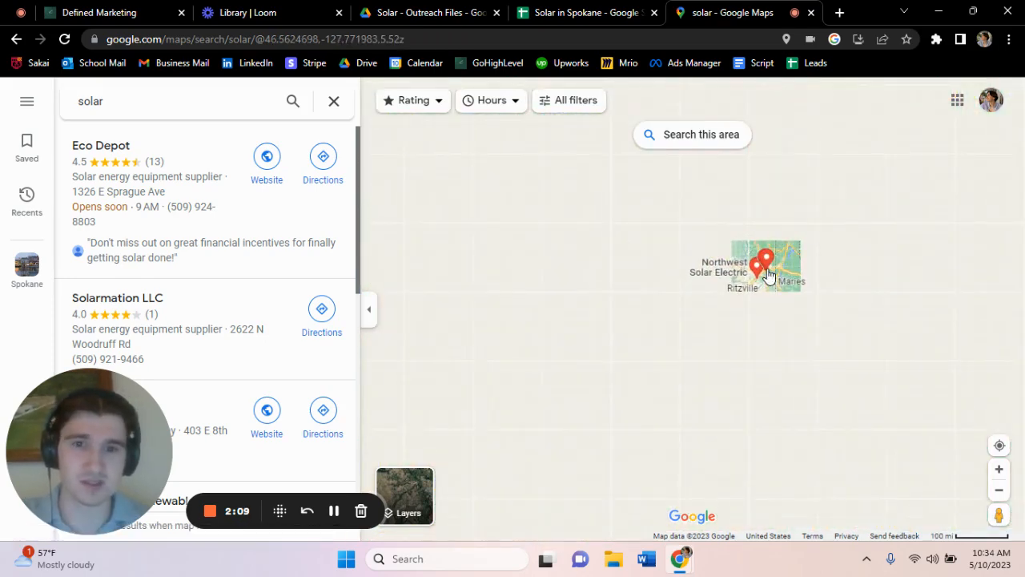
{"action": "scroll", "scroll_direction": "down", "scroll_amount": 3}
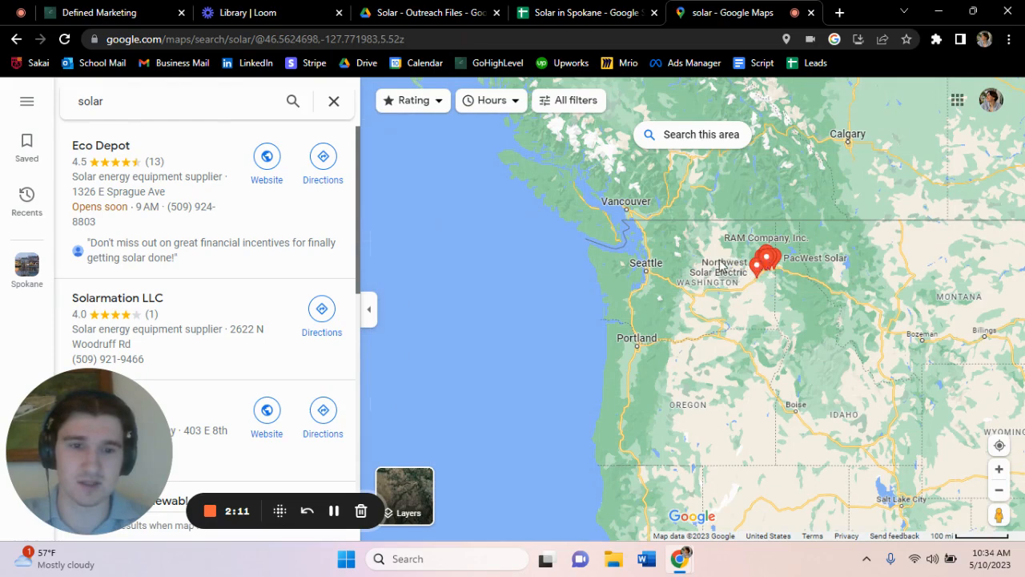
{"action": "left_click", "coordinate": [767, 260]}
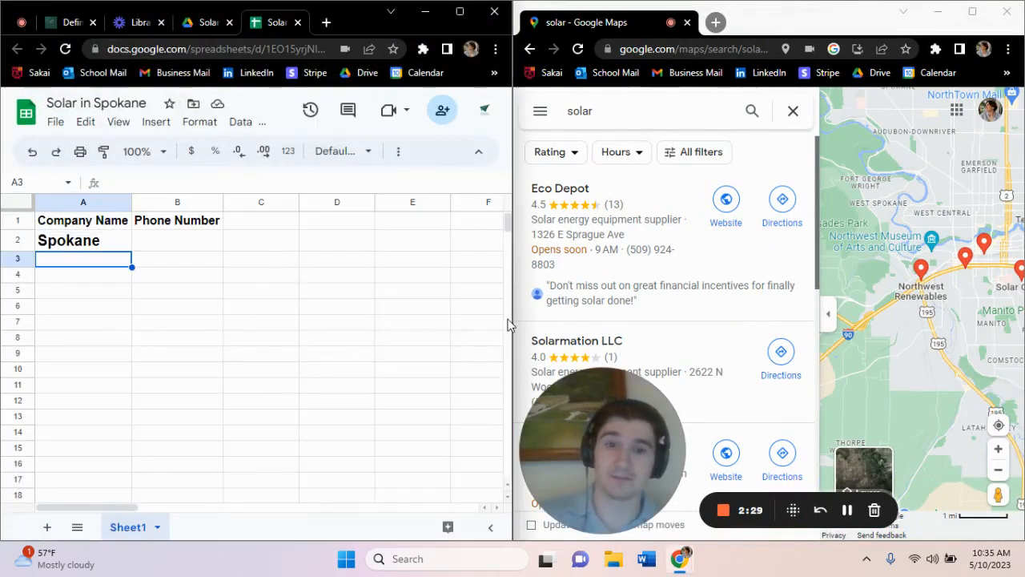
{"action": "mouse_move", "coordinate": [627, 451]}
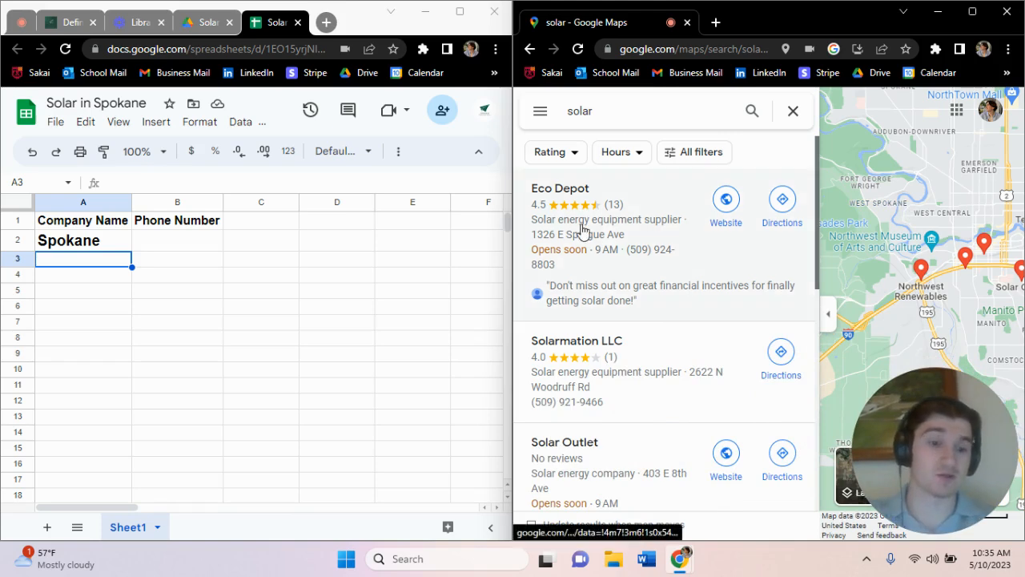
- Copy Eco Depot's name and phone number from its Maps listing into the sheet
{"action": "left_click", "coordinate": [561, 188]}
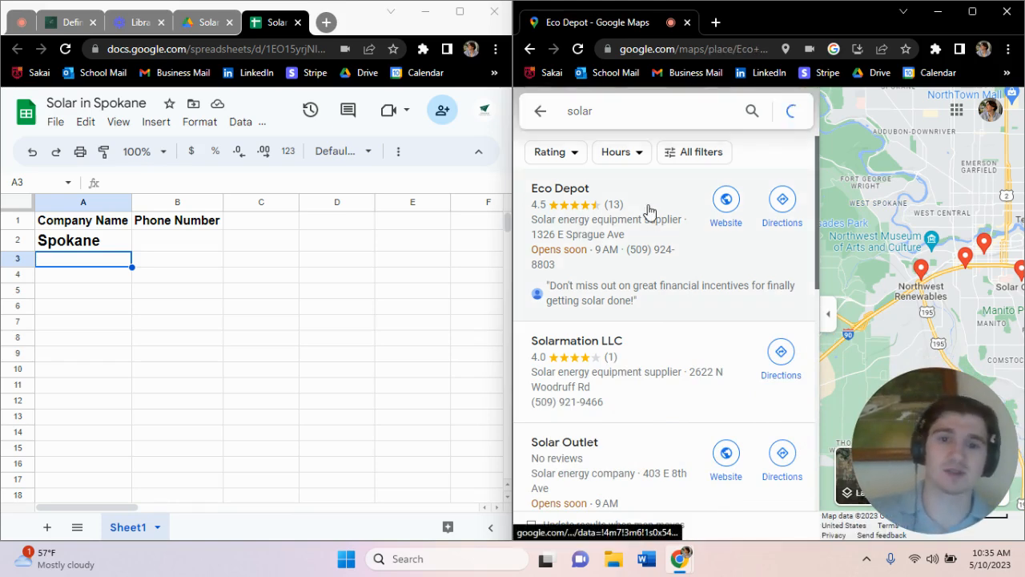
{"action": "left_click", "coordinate": [560, 188]}
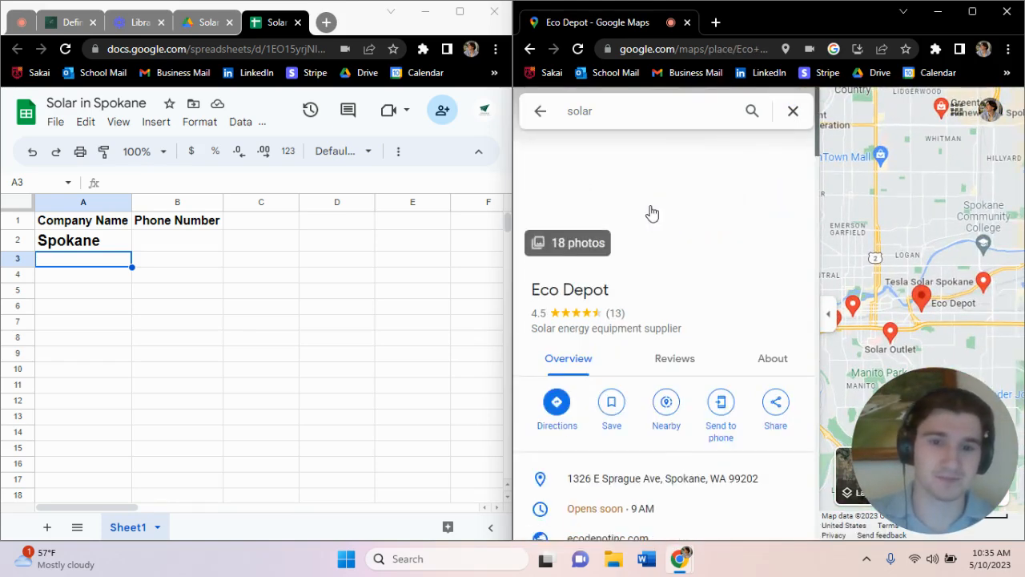
{"action": "left_click", "coordinate": [567, 243]}
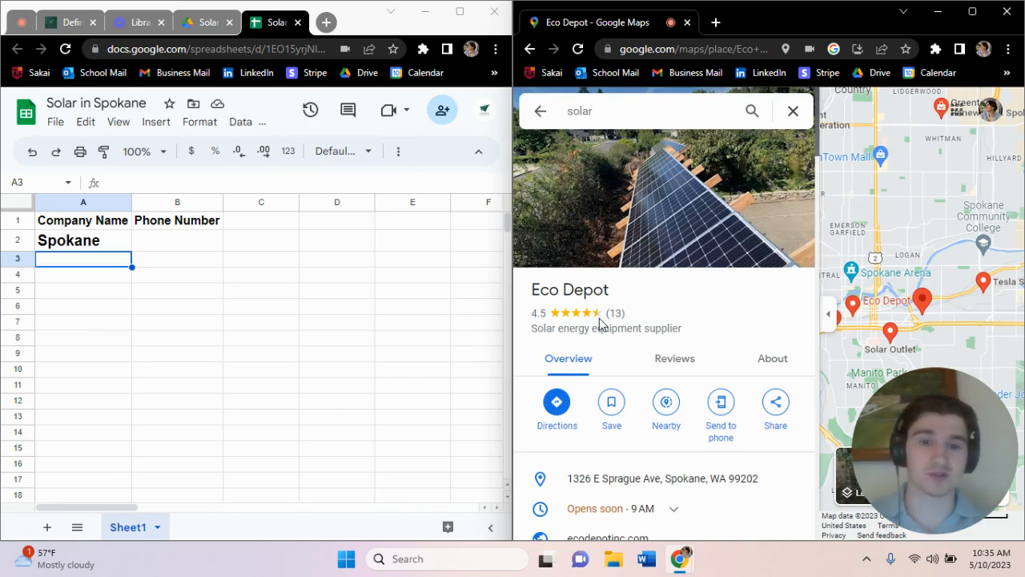
{"action": "mouse_move", "coordinate": [625, 293]}
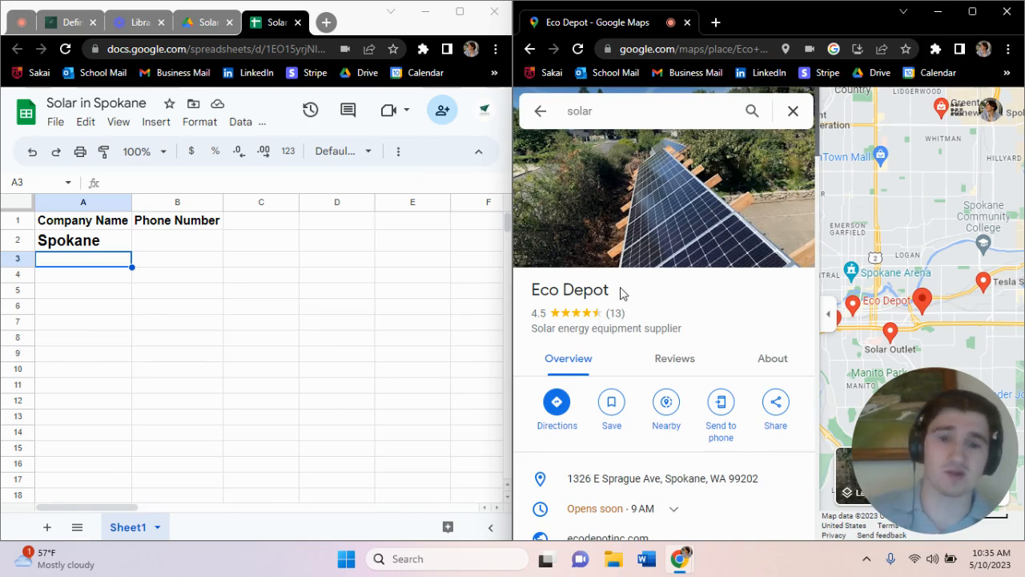
{"action": "double_click", "coordinate": [570, 289]}
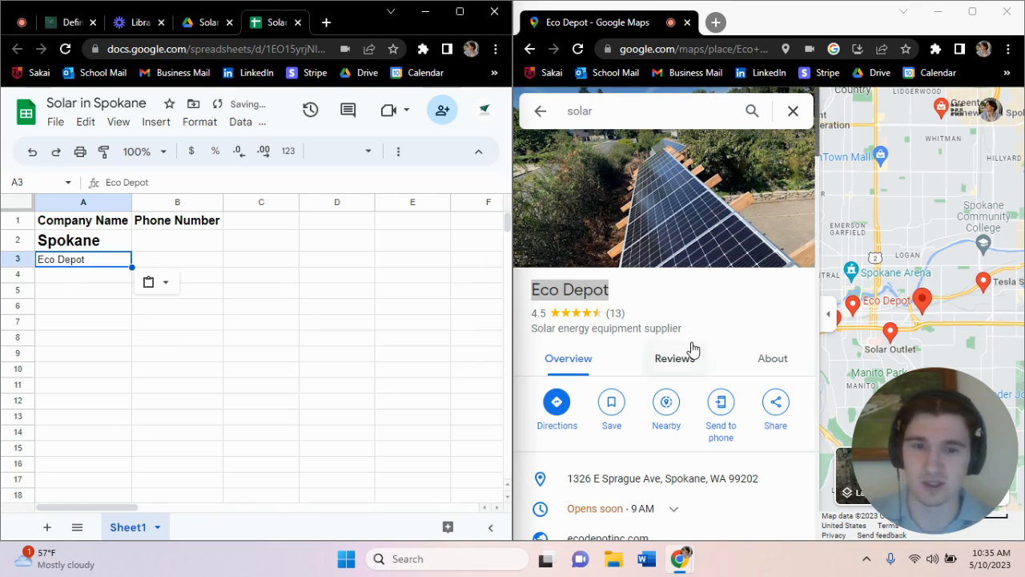
{"action": "scroll", "scroll_direction": "down", "scroll_amount": 3}
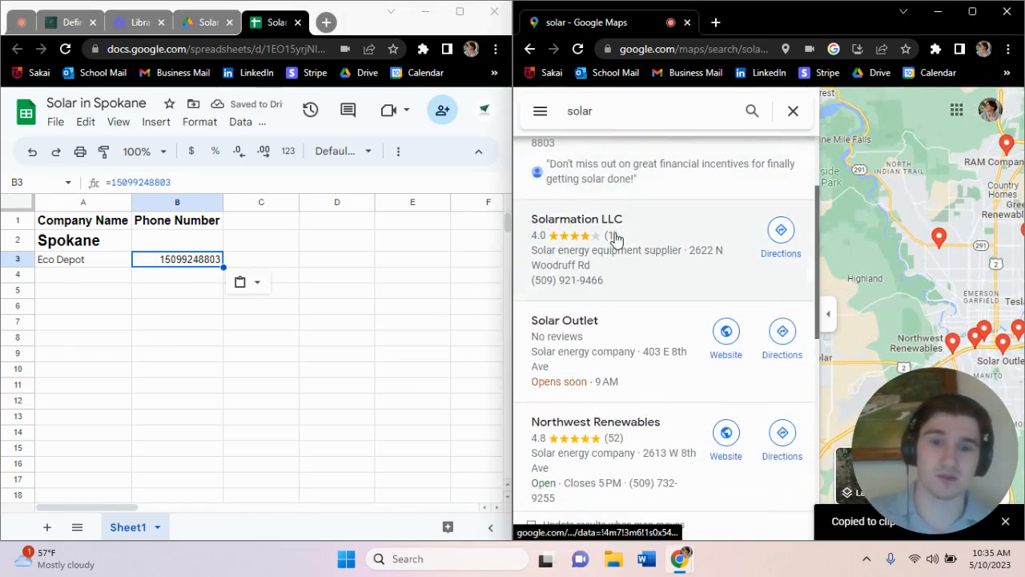
- Copy Solarmation LLC's name and phone number from its Maps listing into the sheet
{"action": "left_click", "coordinate": [577, 219]}
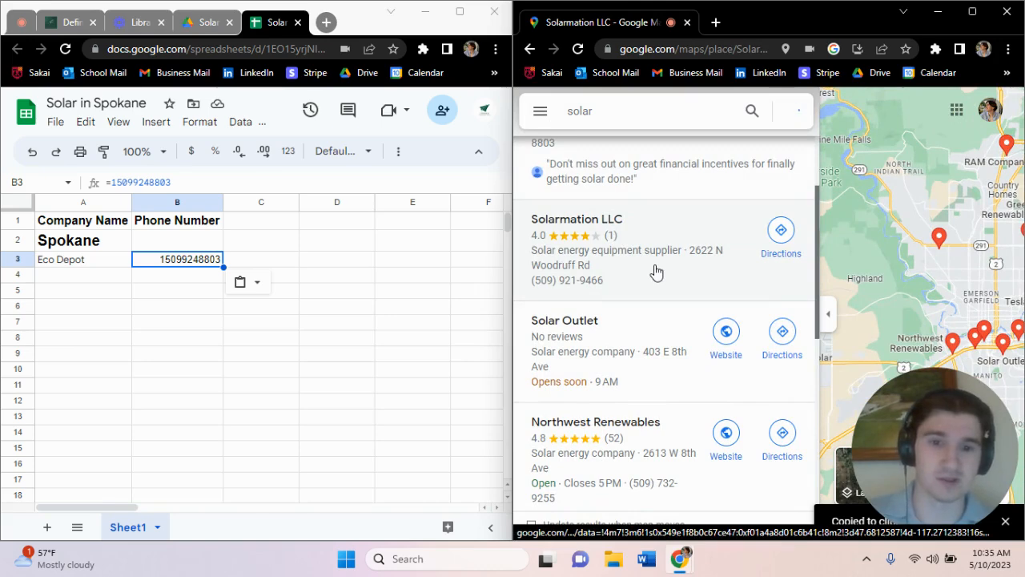
{"action": "left_click", "coordinate": [576, 218]}
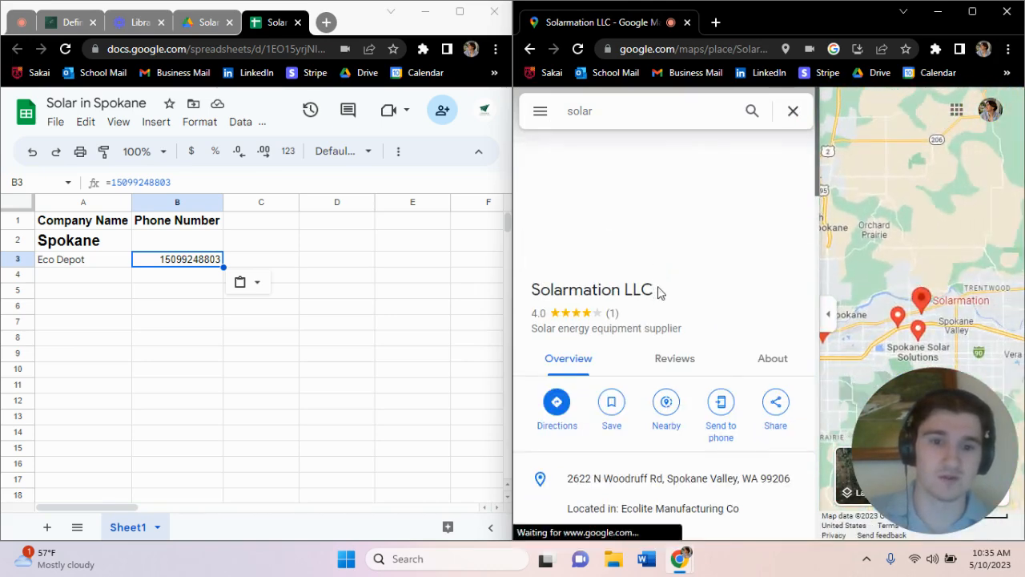
{"action": "double_click", "coordinate": [592, 289]}
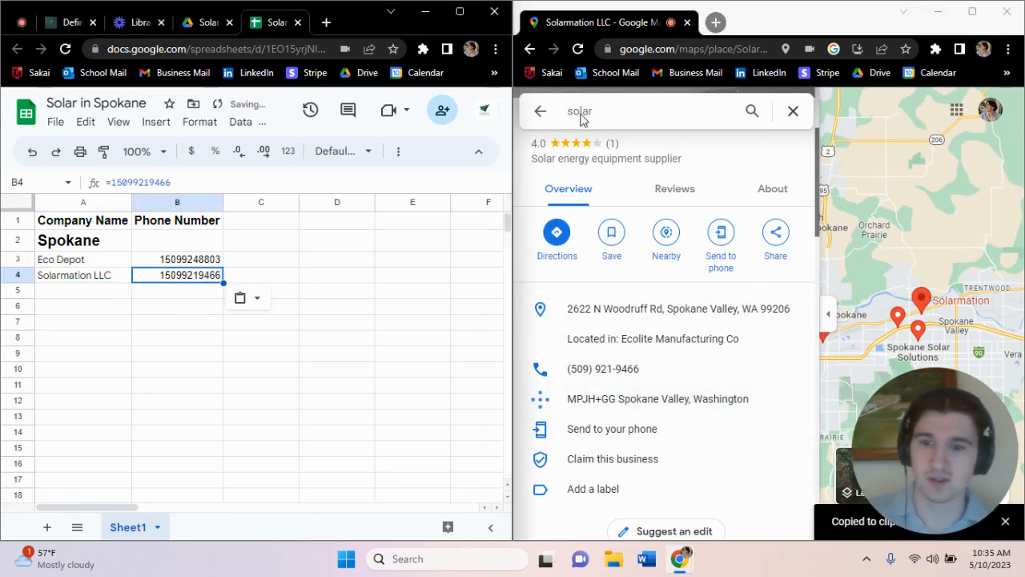
{"action": "left_click", "coordinate": [539, 111]}
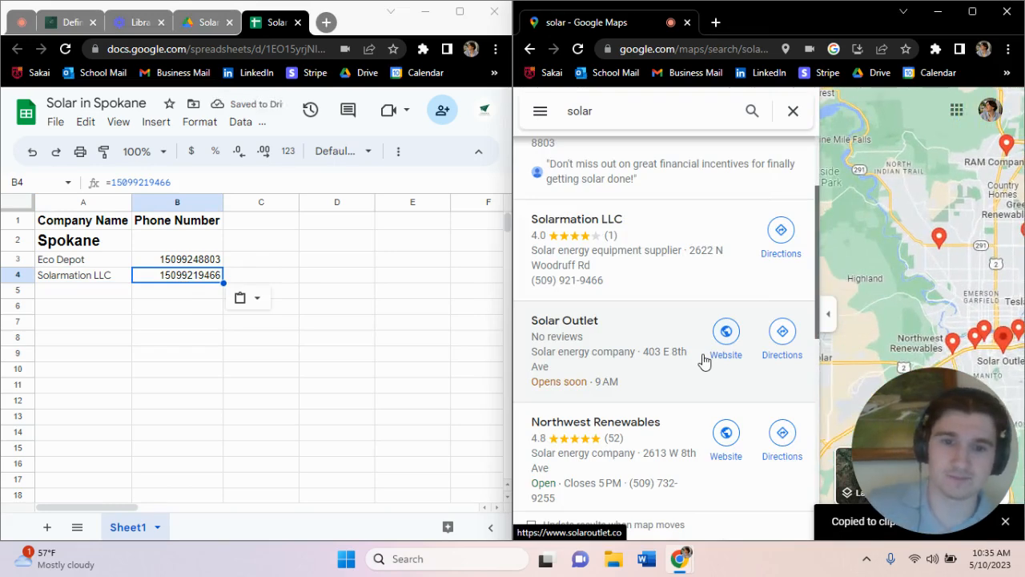
- Scroll the solar results and open the RAM Company, Inc. details
{"action": "scroll", "scroll_direction": "down", "scroll_amount": 3}
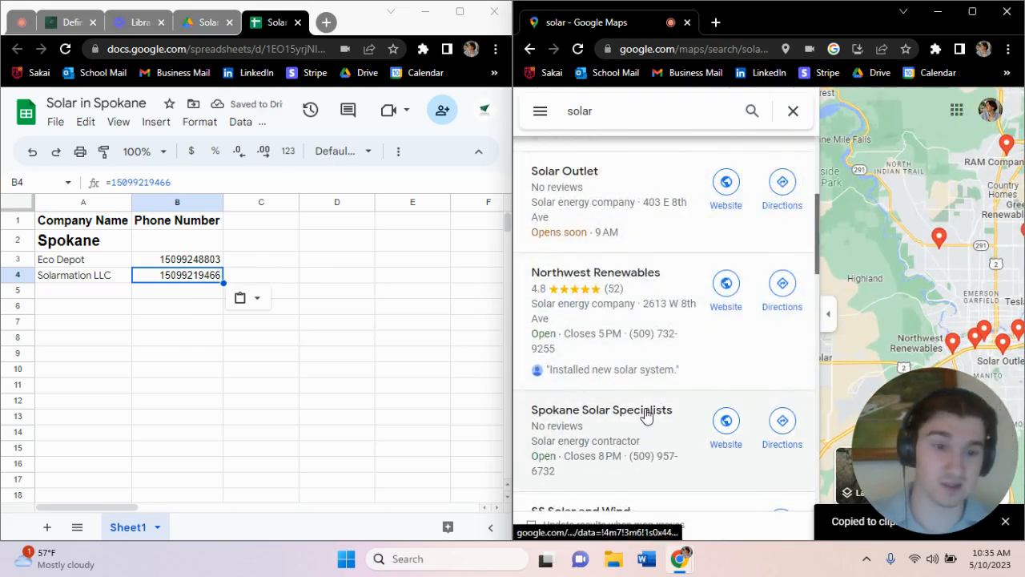
{"action": "scroll", "scroll_direction": "down", "scroll_amount": 3}
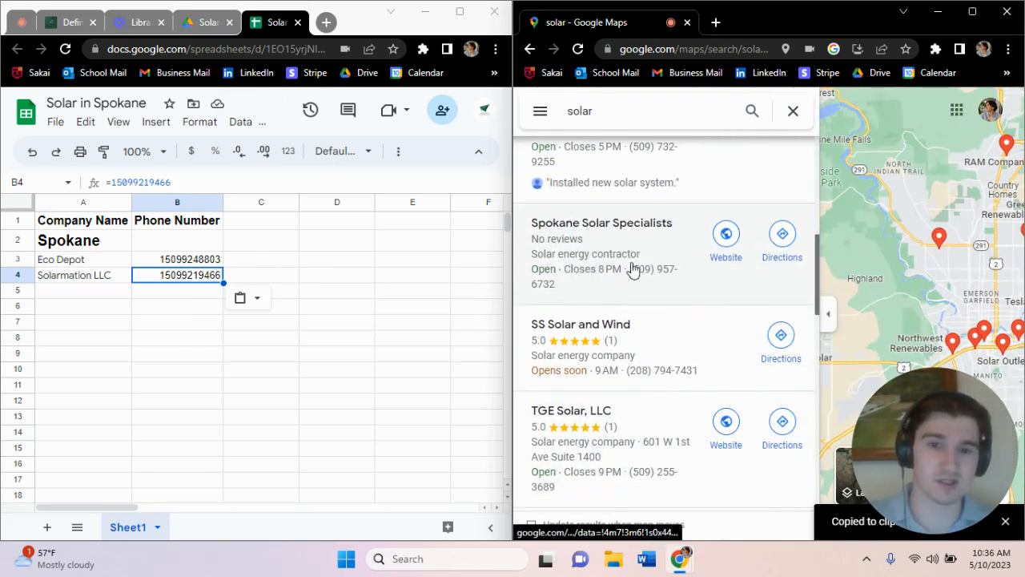
{"action": "scroll", "scroll_direction": "down", "scroll_amount": 3}
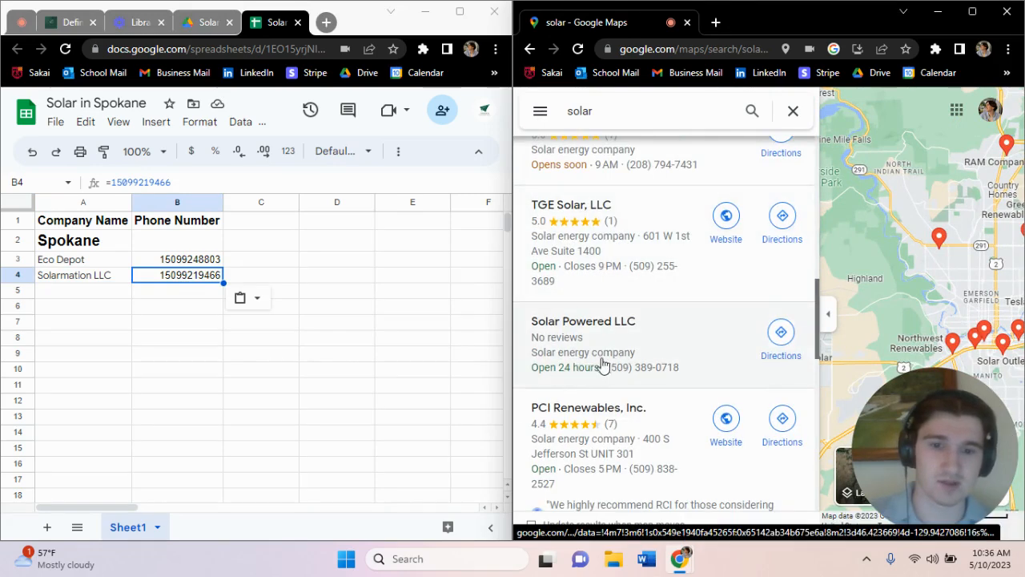
{"action": "scroll", "scroll_direction": "down", "scroll_amount": 3}
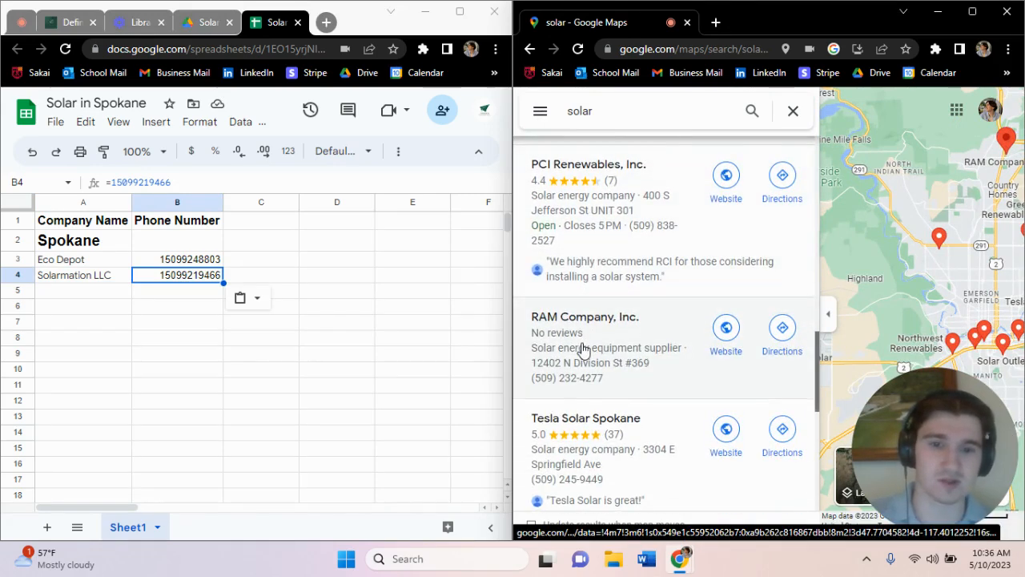
{"action": "mouse_move", "coordinate": [582, 336]}
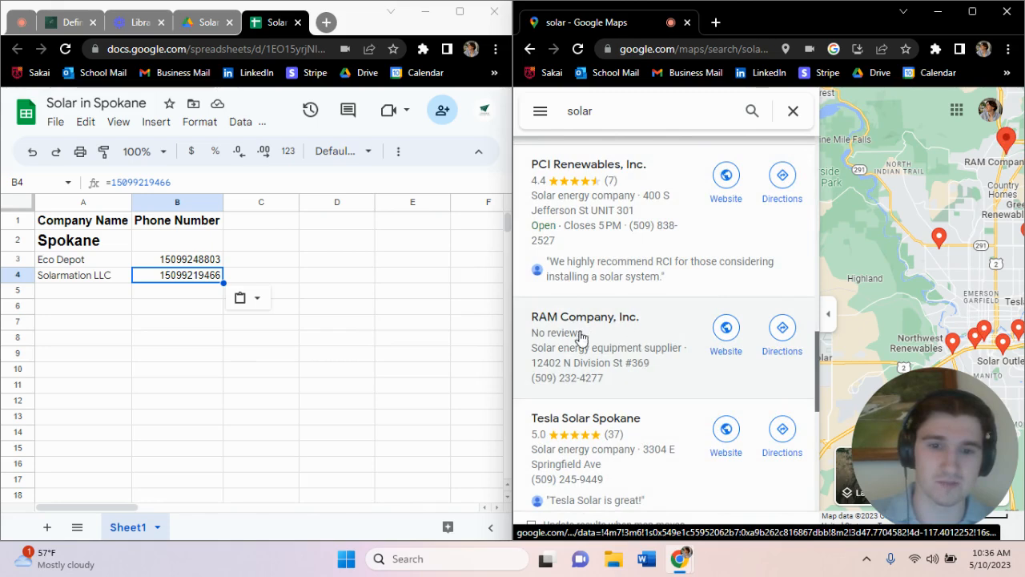
{"action": "left_click", "coordinate": [585, 316]}
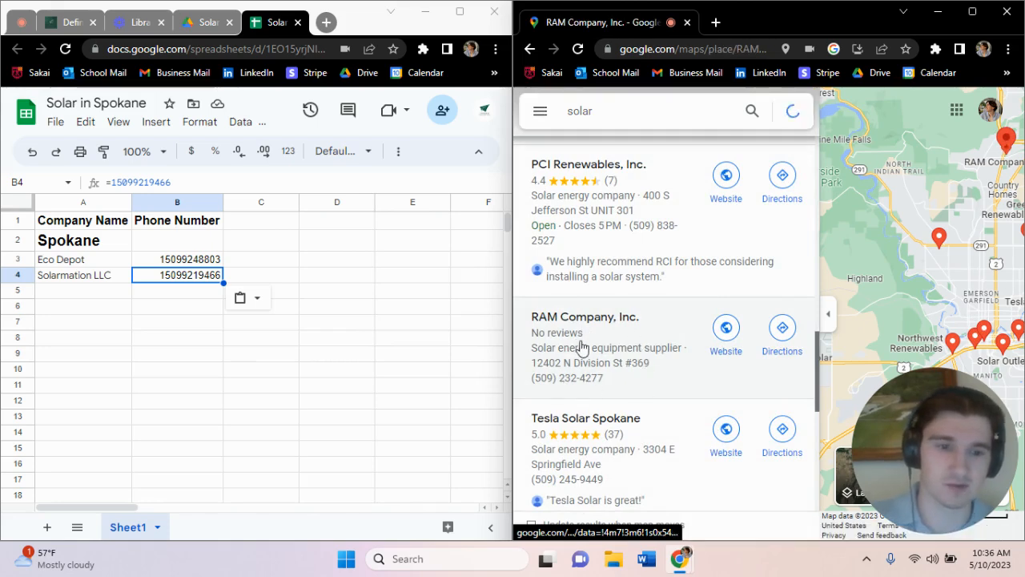
{"action": "left_click", "coordinate": [585, 317]}
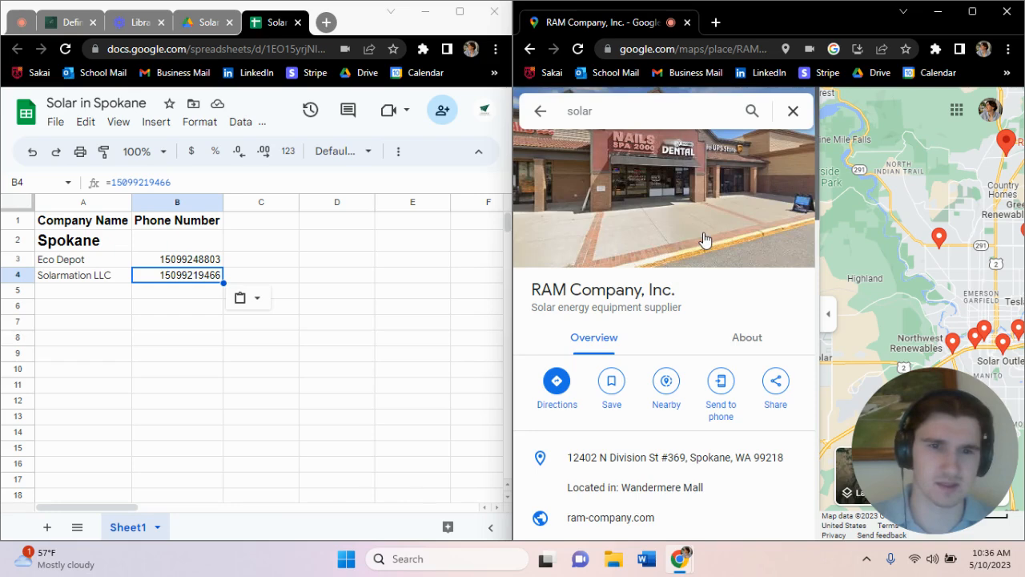
{"action": "scroll", "scroll_direction": "down", "scroll_amount": 3}
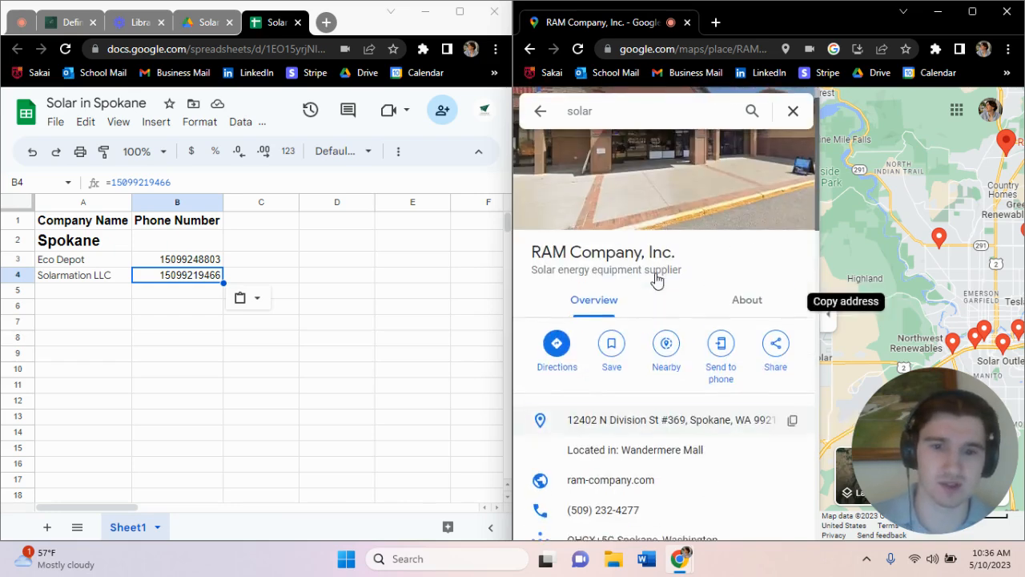
{"action": "scroll", "scroll_direction": "down", "scroll_amount": 3}
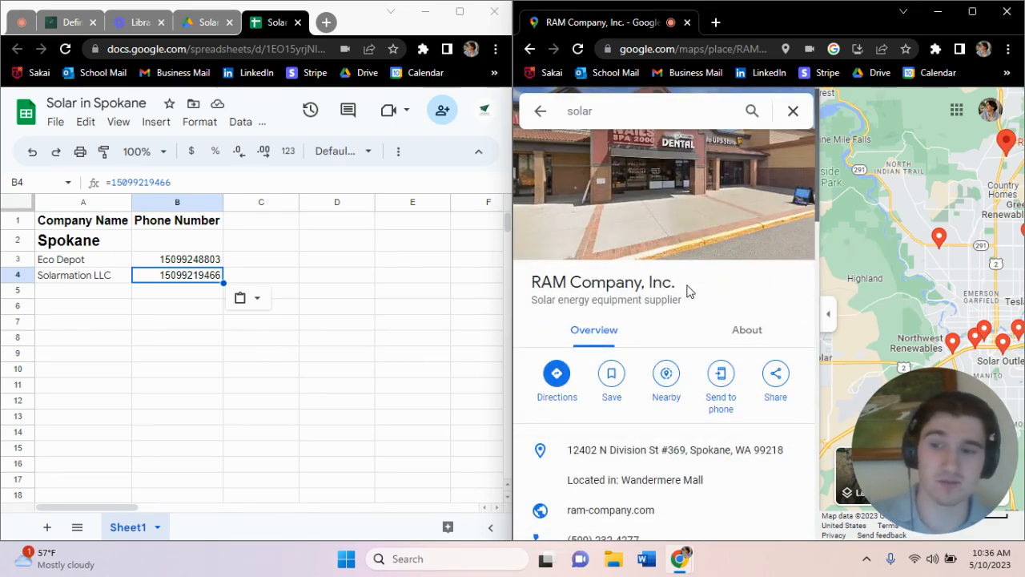
- Add RAM Company, Inc. with note 'Want to Offer SaaS Automated Google Reviews', widening column C
{"action": "double_click", "coordinate": [602, 282]}
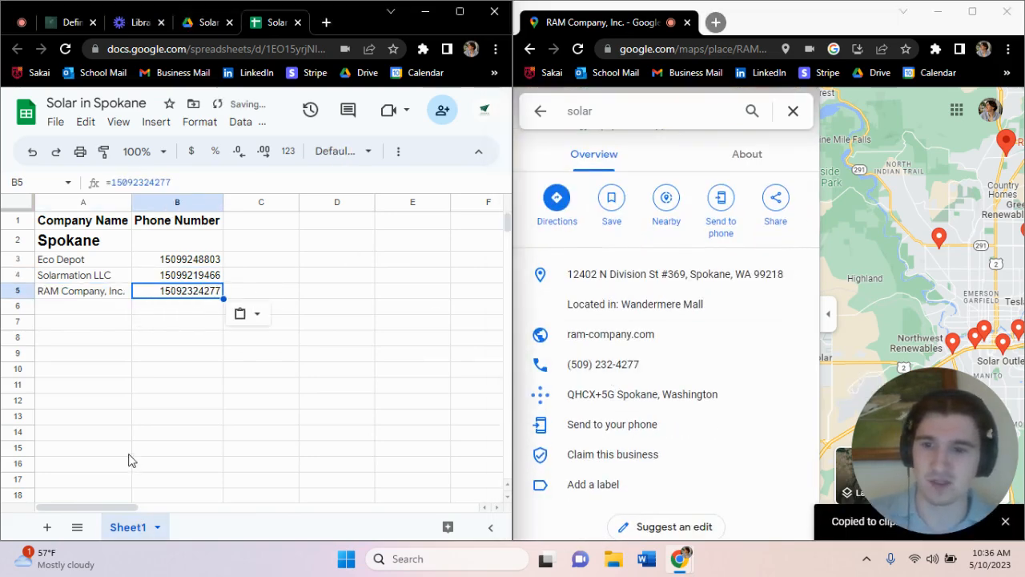
{"action": "left_click", "coordinate": [261, 290]}
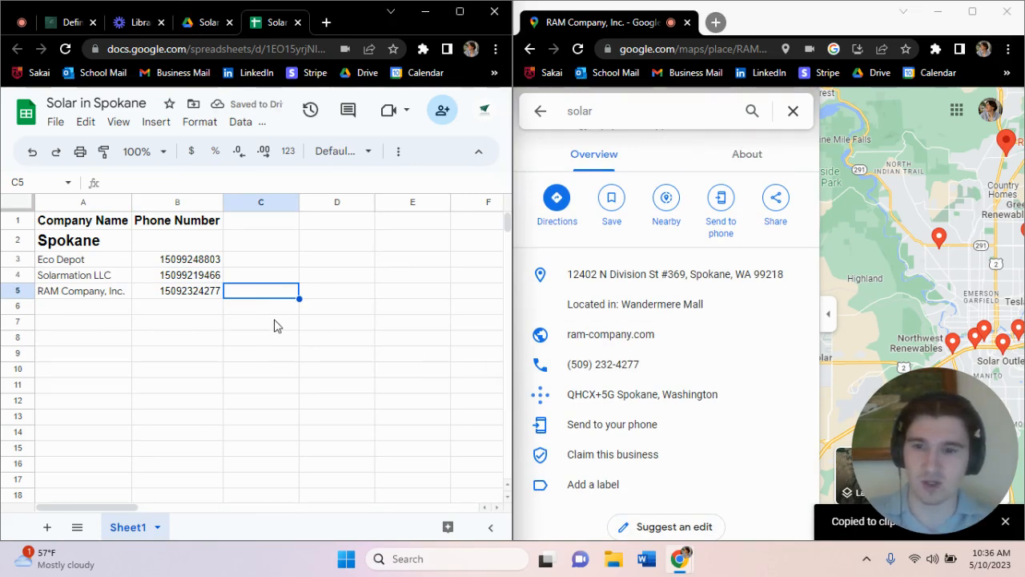
{"action": "type", "text": "Want to Offer SaaS Google"}
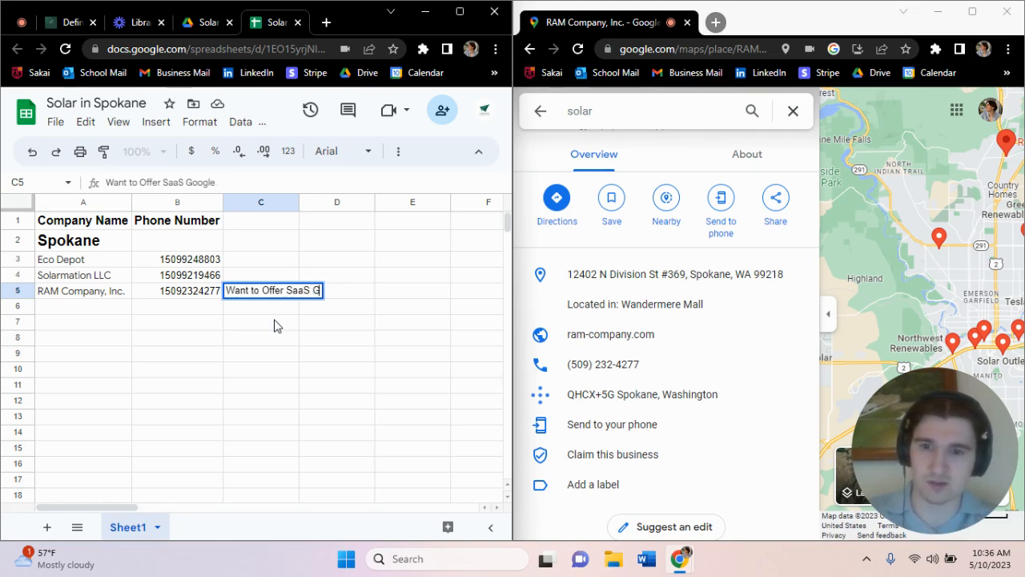
{"action": "type", "text": "Automated"}
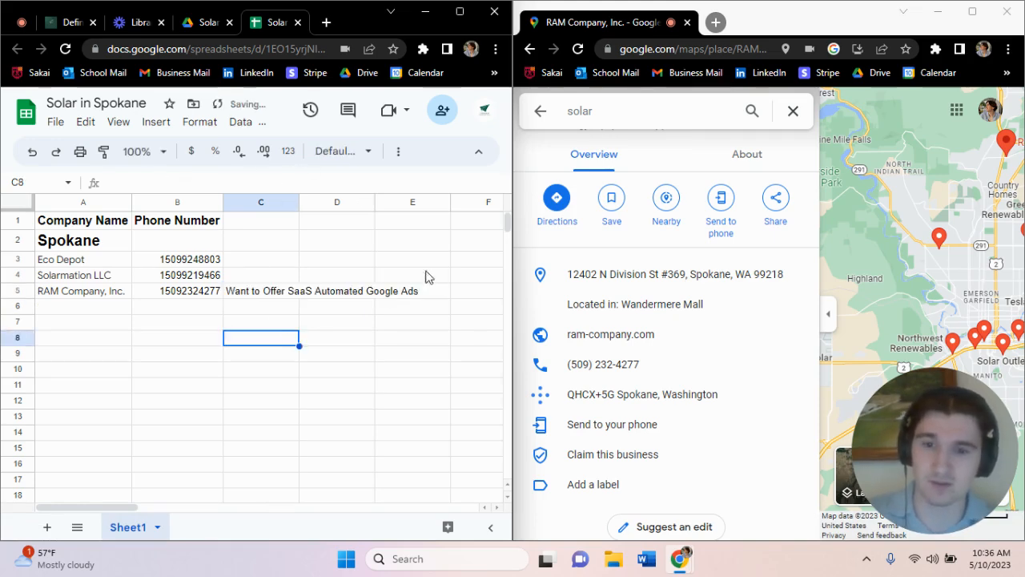
{"action": "left_click", "coordinate": [413, 290]}
{"action": "type", "text": "Review"}
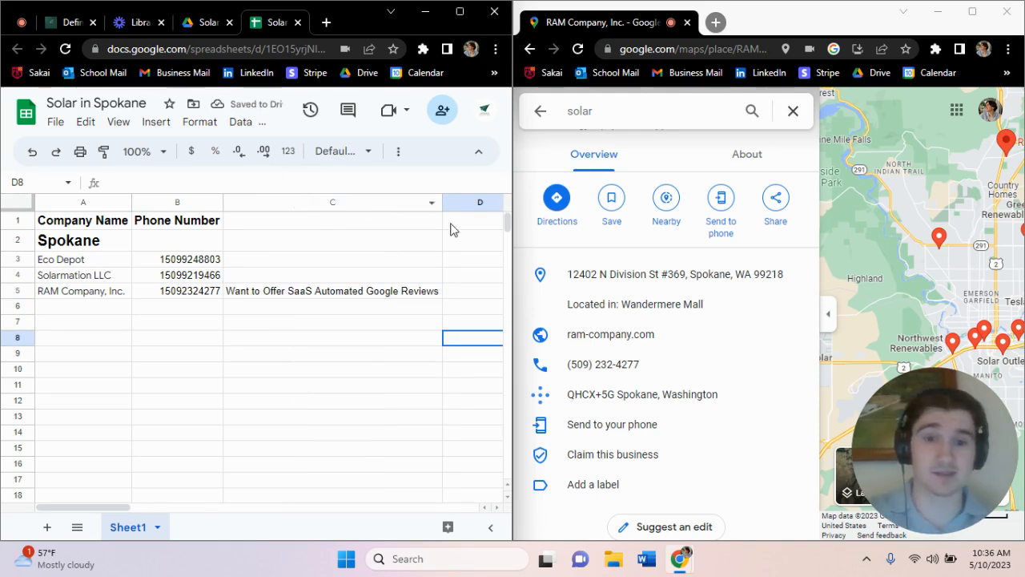
{"action": "mouse_move", "coordinate": [540, 110]}
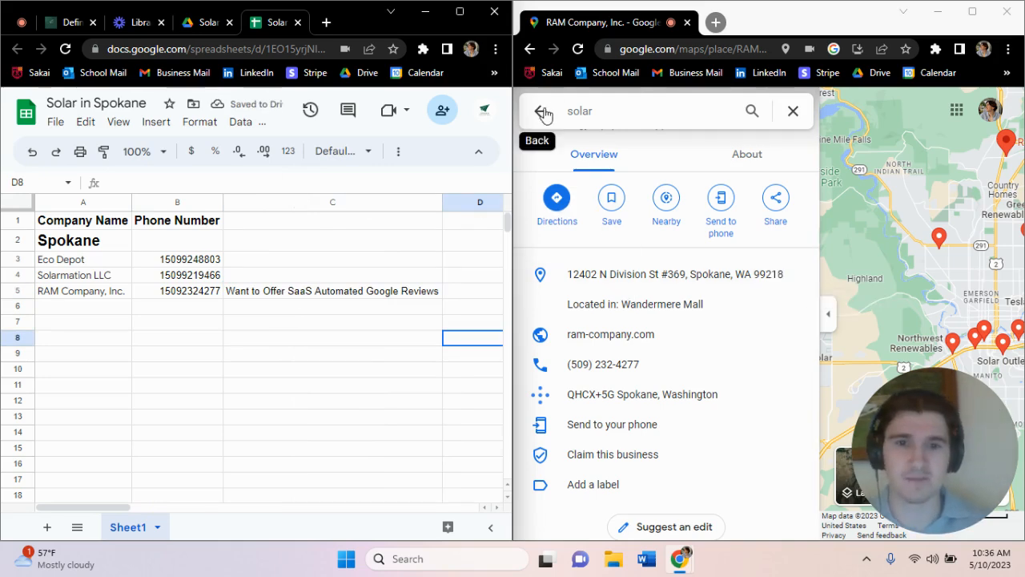
- Scroll through to the end of the Spokane solar results, reaching Seattle, Washington
{"action": "left_click", "coordinate": [544, 110]}
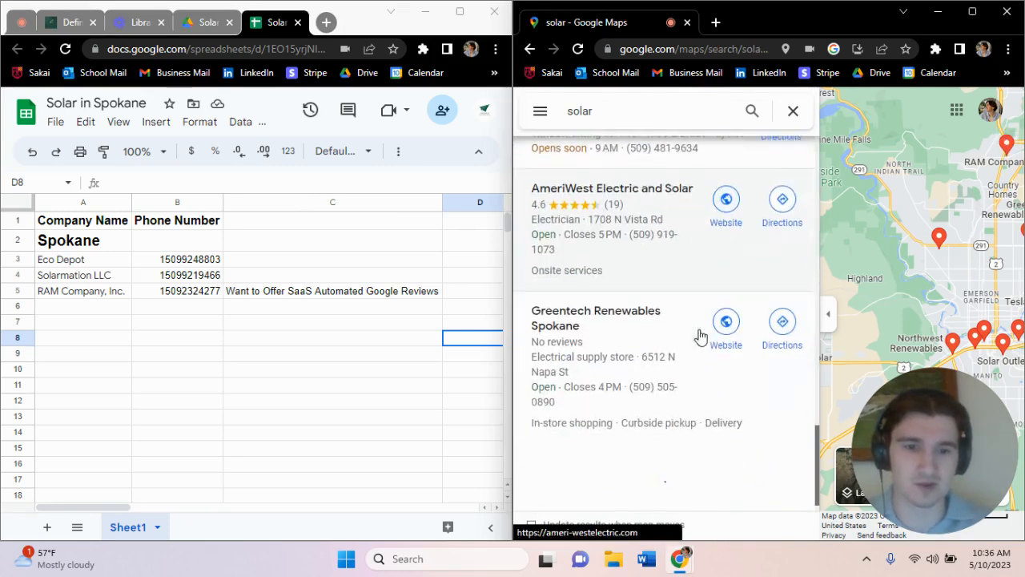
{"action": "scroll", "scroll_direction": "down", "scroll_amount": 3}
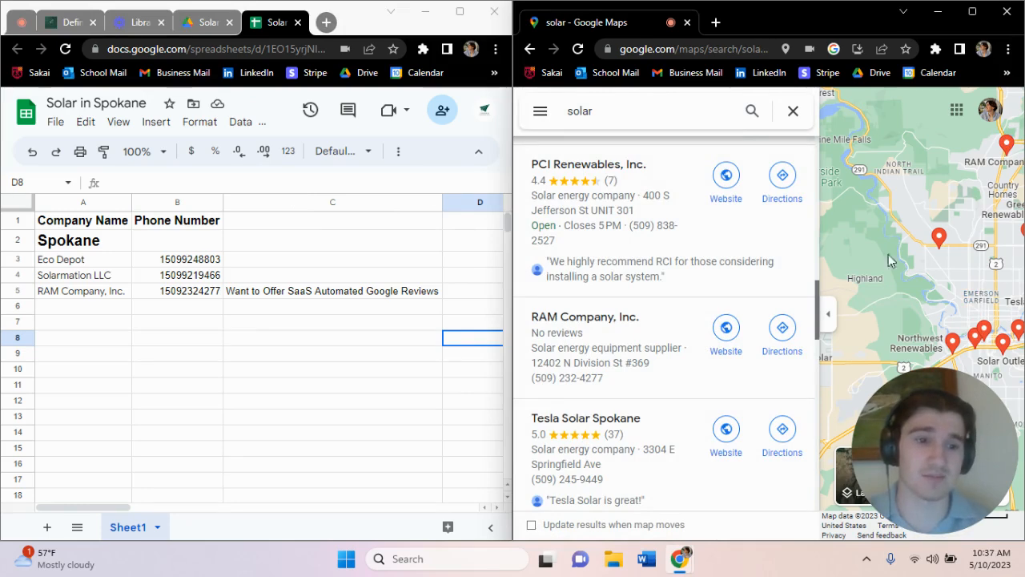
{"action": "scroll", "scroll_direction": "down", "scroll_amount": 3}
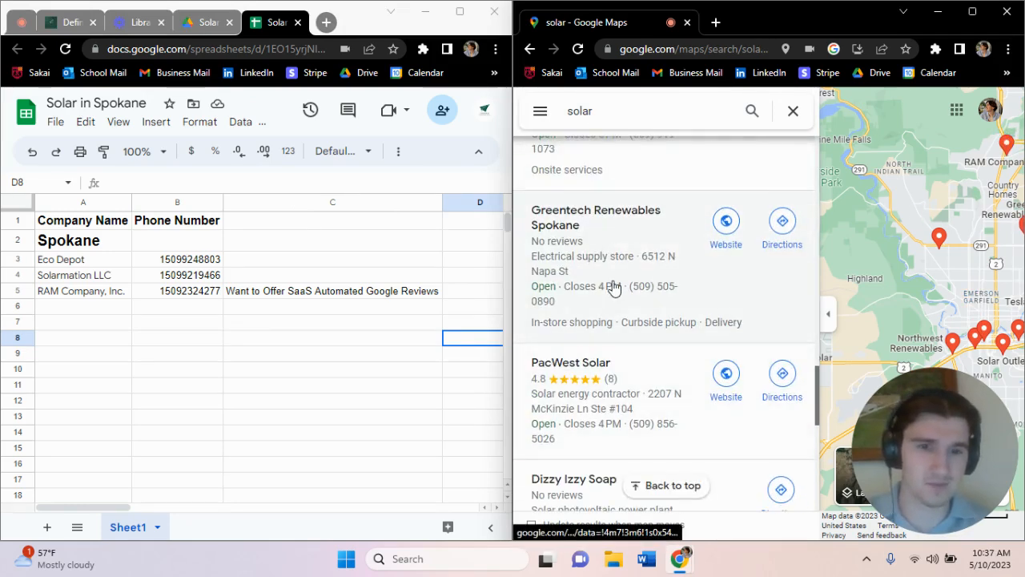
{"action": "scroll", "scroll_direction": "down", "scroll_amount": 3}
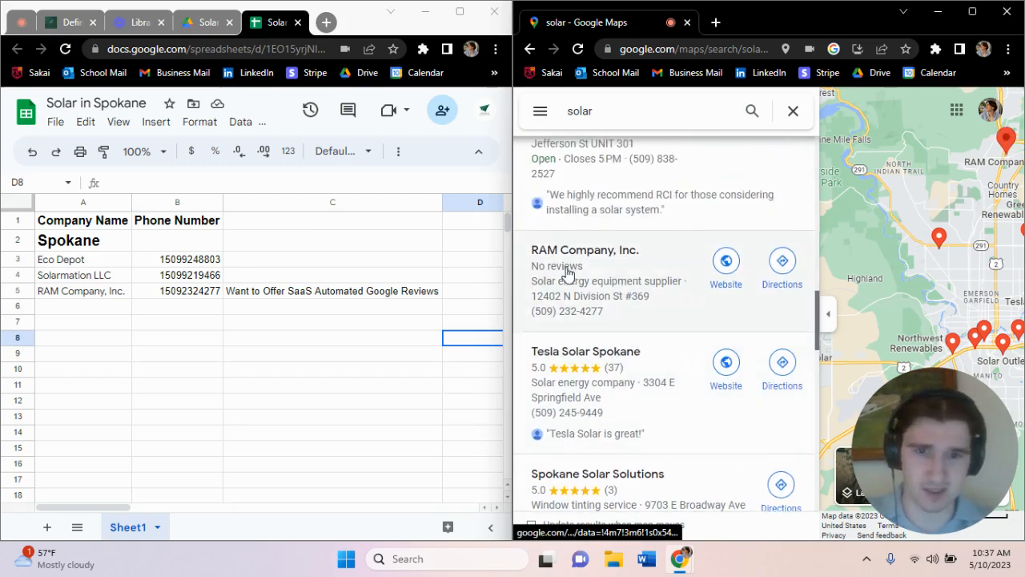
{"action": "scroll", "scroll_direction": "down", "scroll_amount": 3}
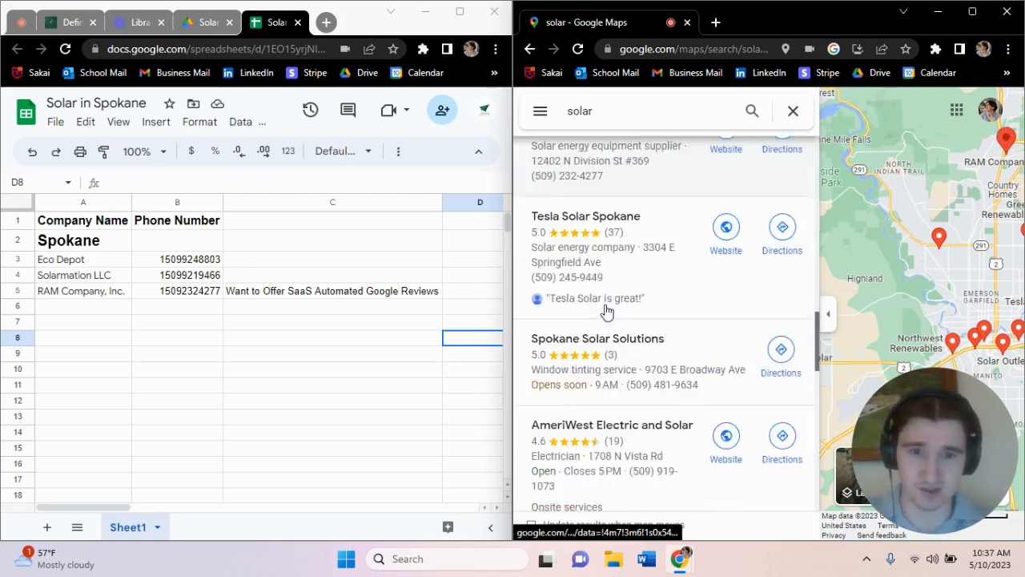
{"action": "scroll", "scroll_direction": "up", "scroll_amount": 3}
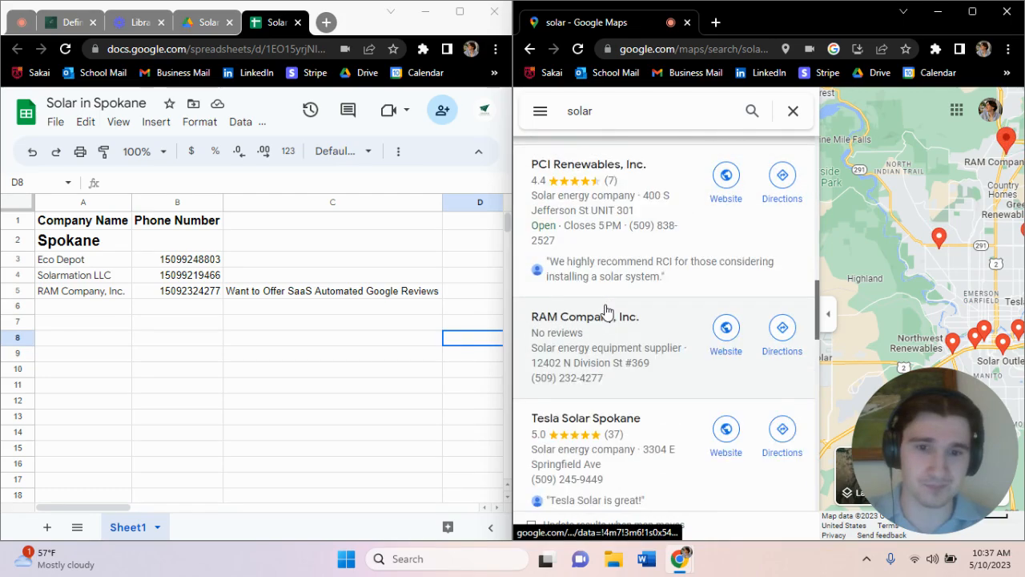
{"action": "scroll", "scroll_direction": "down", "scroll_amount": 3}
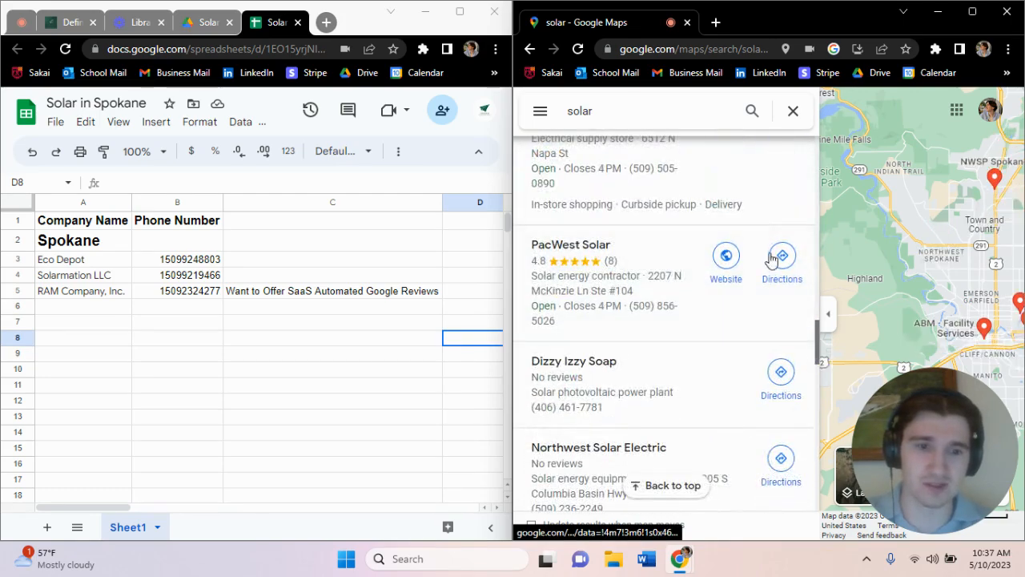
{"action": "scroll", "scroll_direction": "down", "scroll_amount": 3}
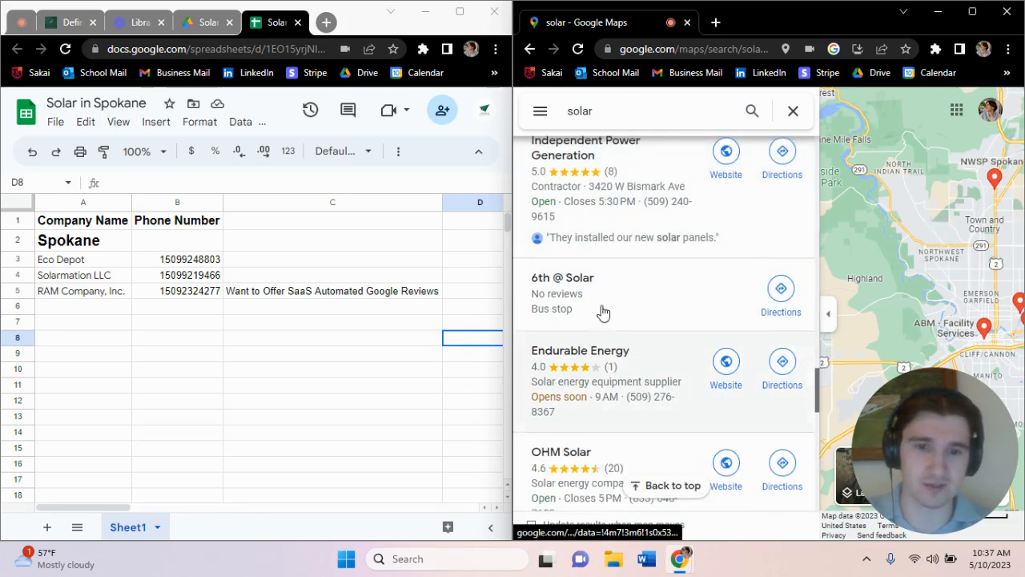
{"action": "scroll", "scroll_direction": "down", "scroll_amount": 3}
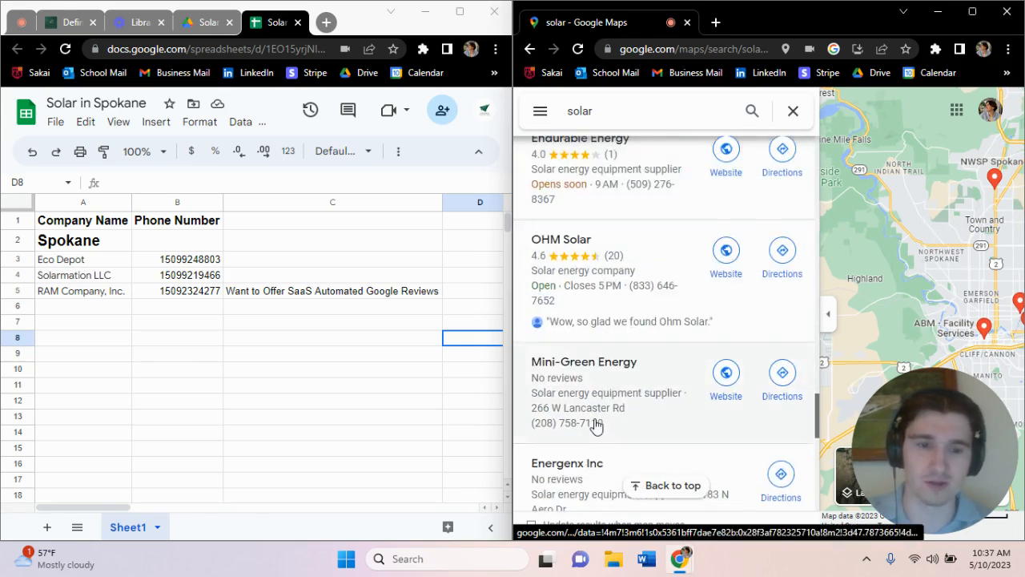
{"action": "scroll", "scroll_direction": "down", "scroll_amount": 3}
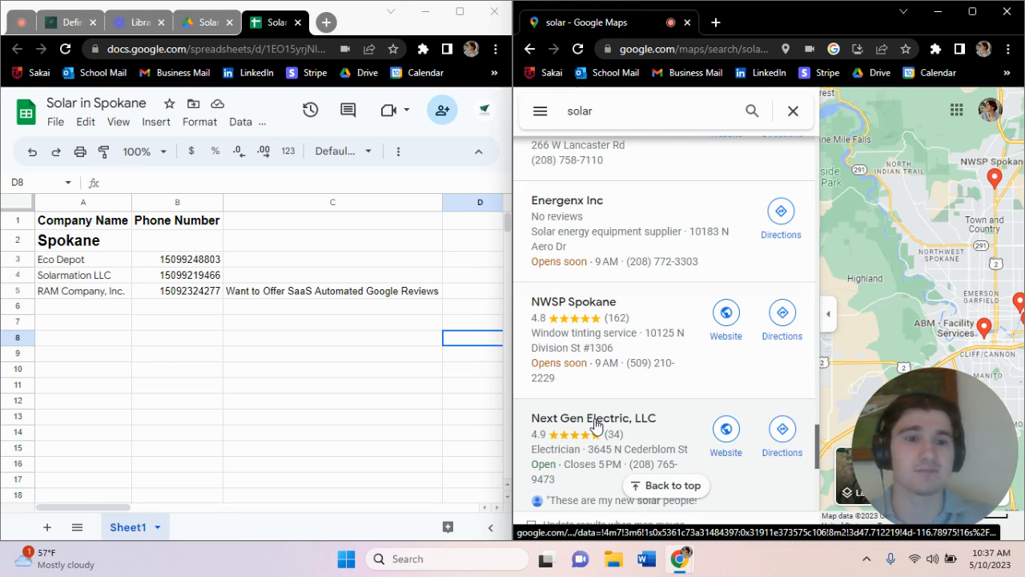
{"action": "scroll", "scroll_direction": "down", "scroll_amount": 3}
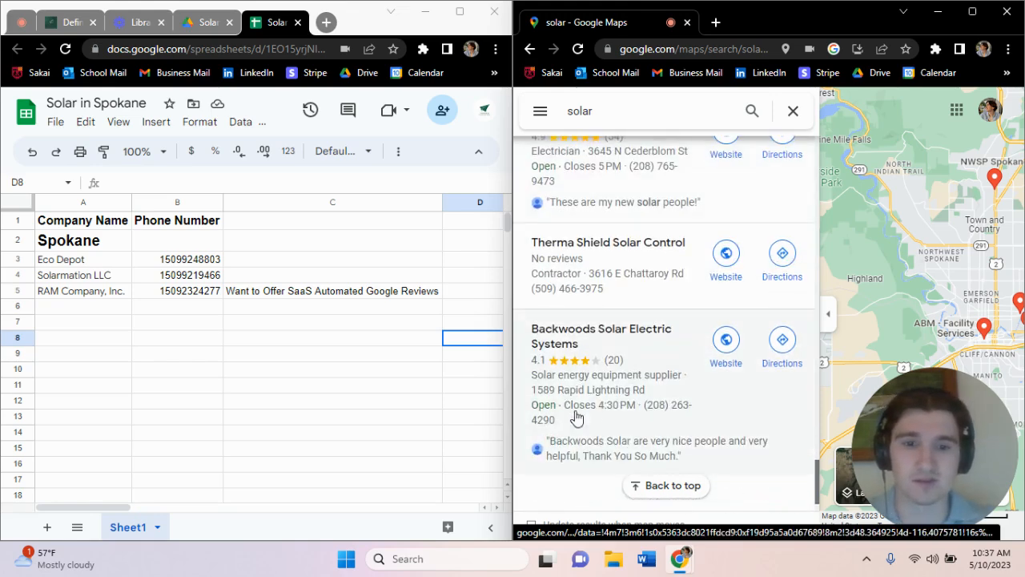
{"action": "scroll", "scroll_direction": "down", "scroll_amount": 3}
{"action": "type", "text": "seattle"}
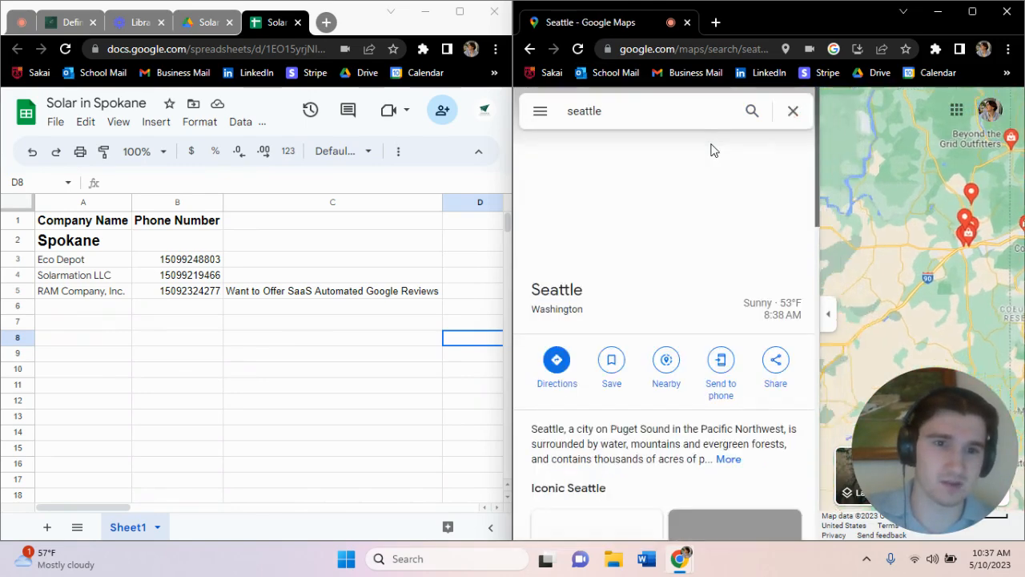
- Search Maps for 'solar' near Seattle, then refine to 'solar bellevue'
{"action": "left_click", "coordinate": [597, 110]}
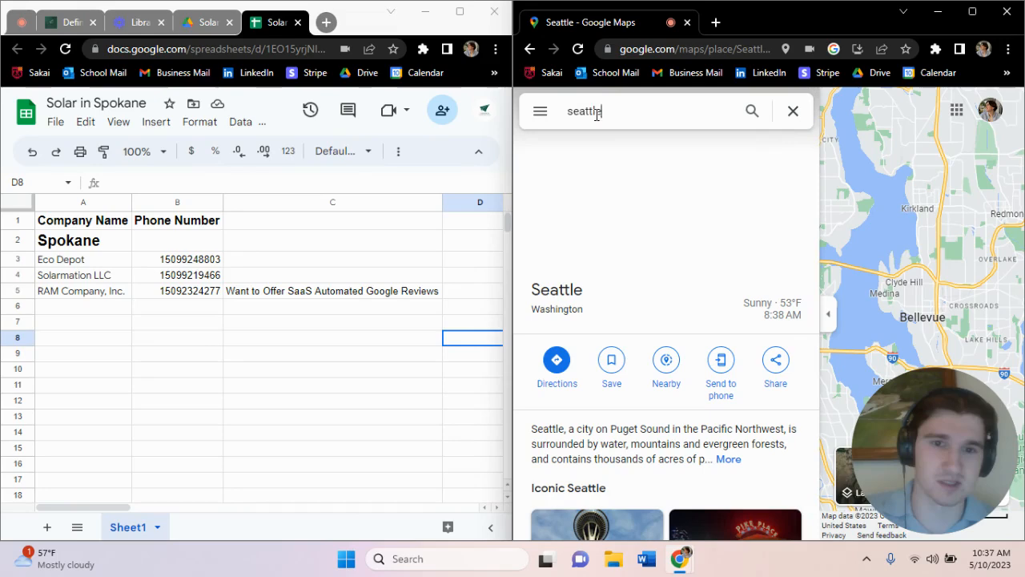
{"action": "type", "text": "solar"}
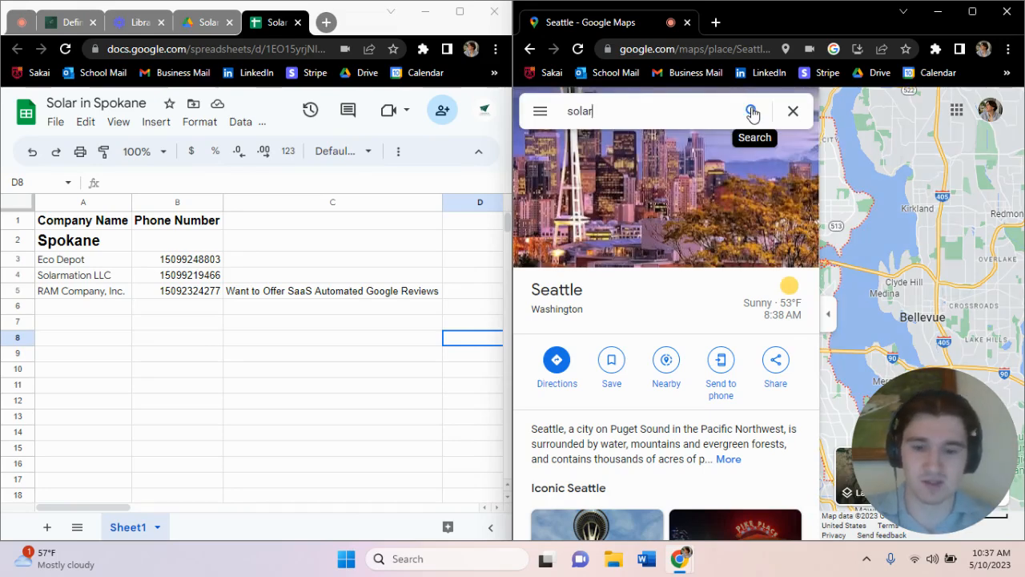
{"action": "left_click", "coordinate": [751, 111]}
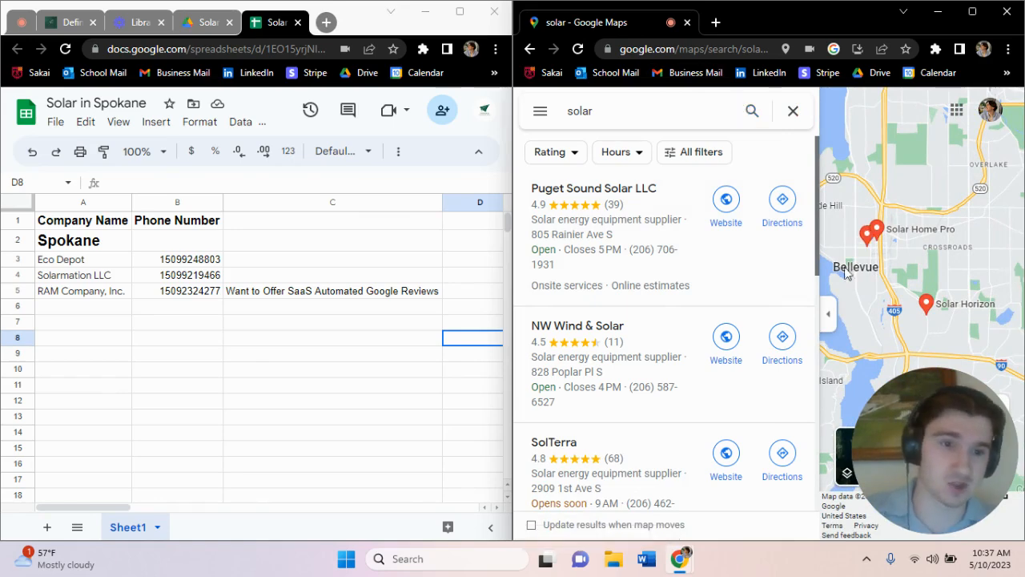
{"action": "scroll", "scroll_direction": "down", "scroll_amount": 3}
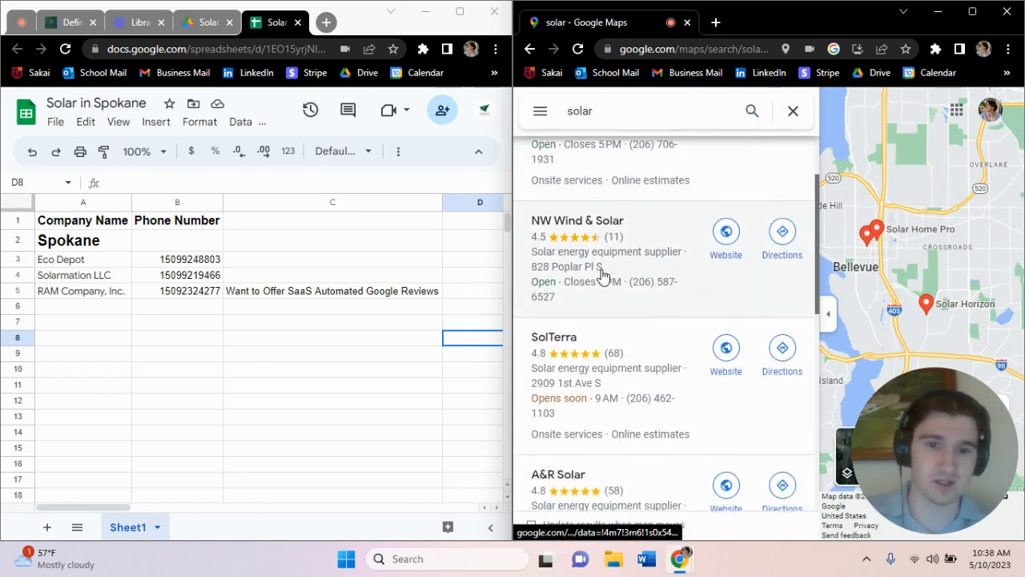
{"action": "left_click", "coordinate": [627, 111]}
{"action": "type", "text": " belle"}
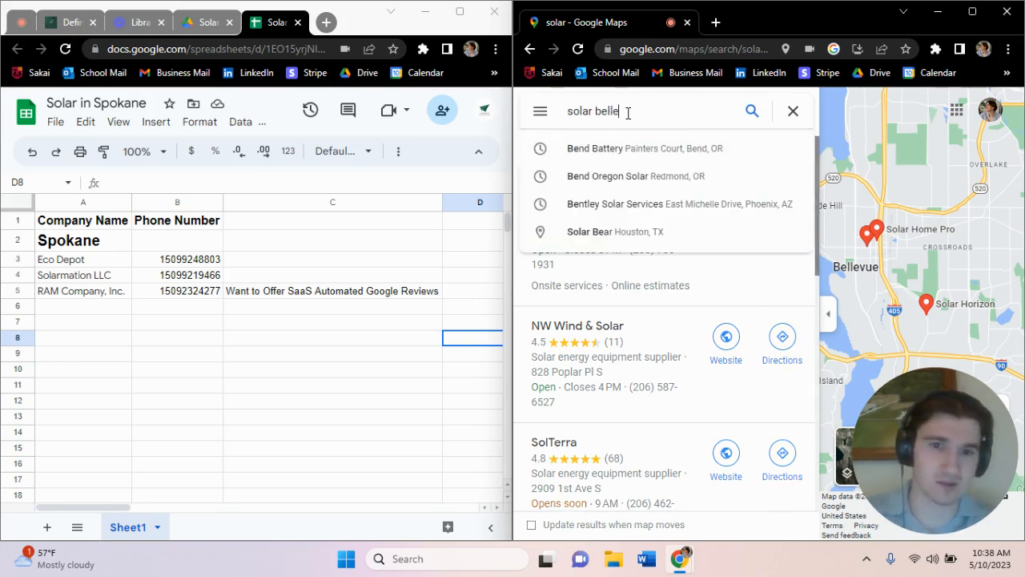
{"action": "left_click", "coordinate": [751, 110]}
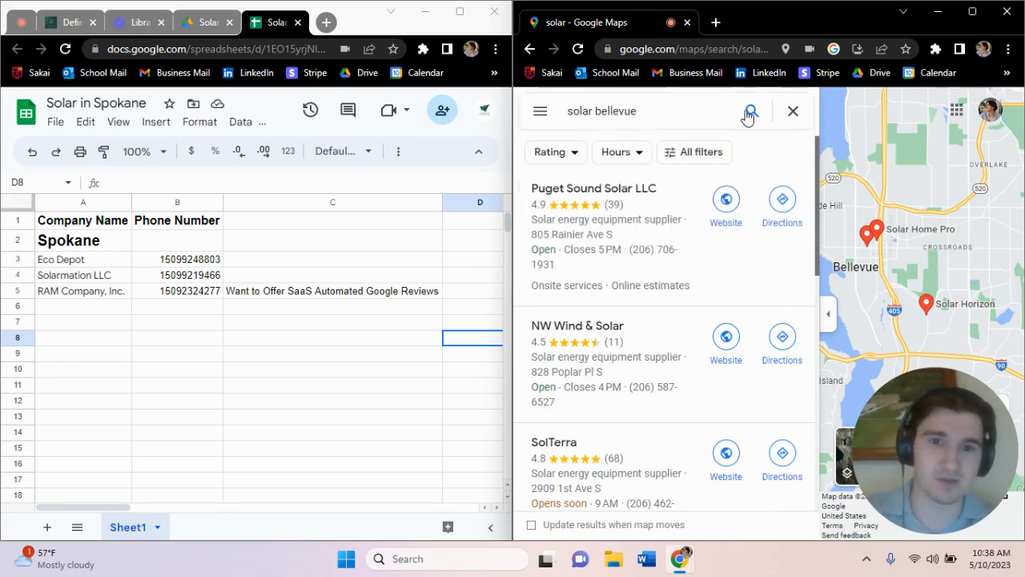
{"action": "left_click", "coordinate": [750, 110]}
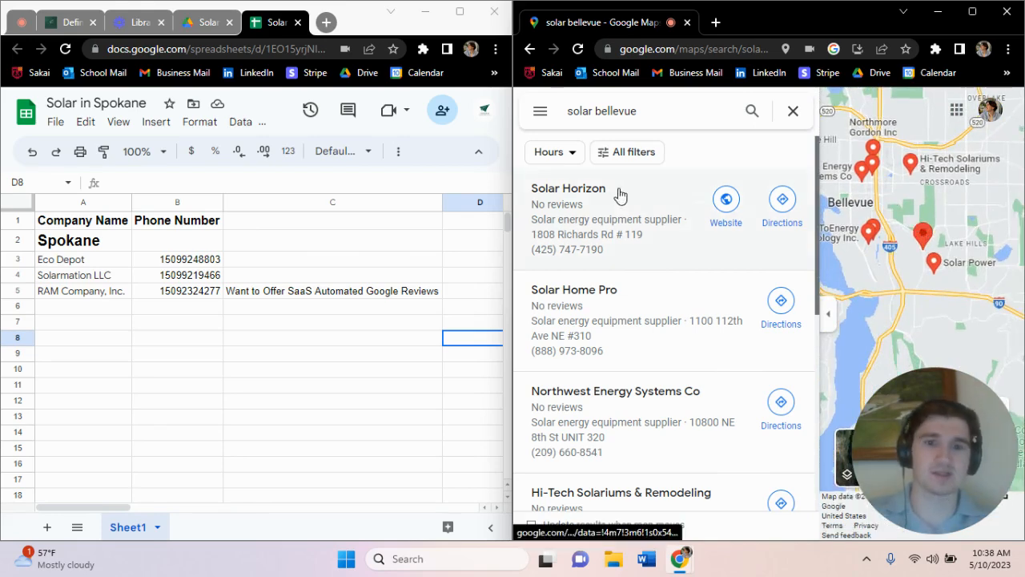
- Enter a bold, larger 'Seattle' header in A6 and open a new browser tab
{"action": "type", "text": "S"}
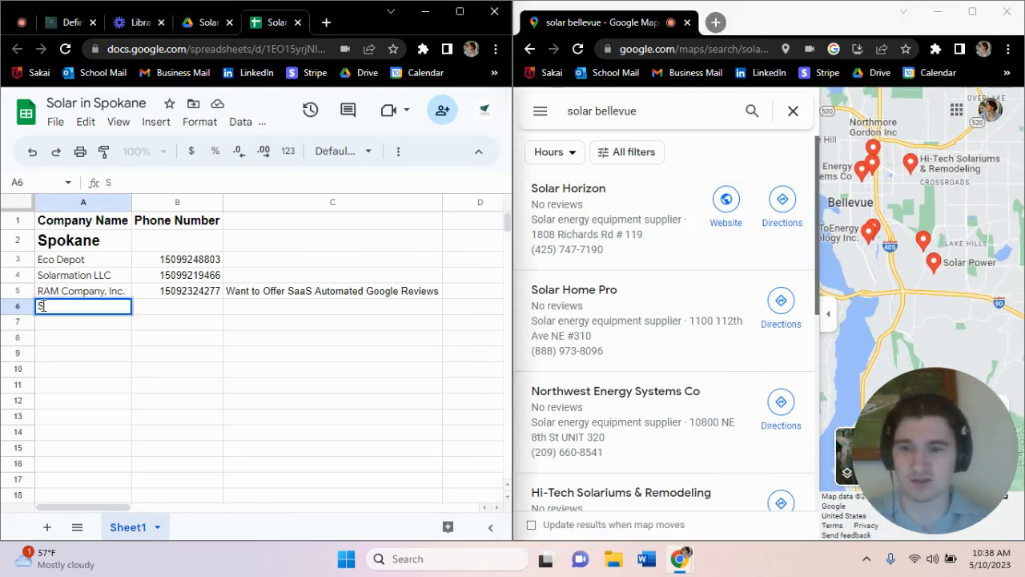
{"action": "type", "text": "eattle"}
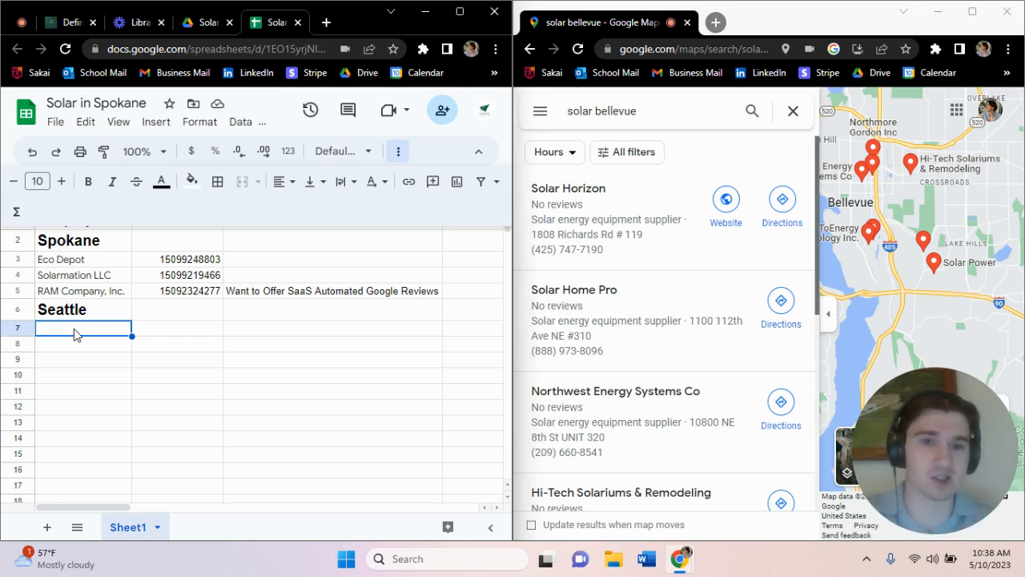
{"action": "mouse_move", "coordinate": [145, 317]}
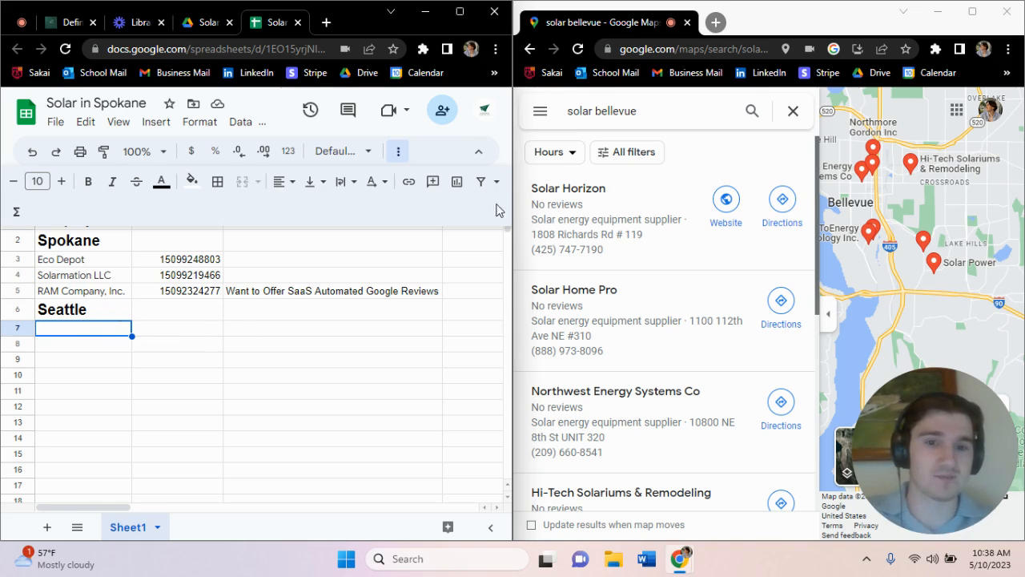
{"action": "mouse_move", "coordinate": [849, 272]}
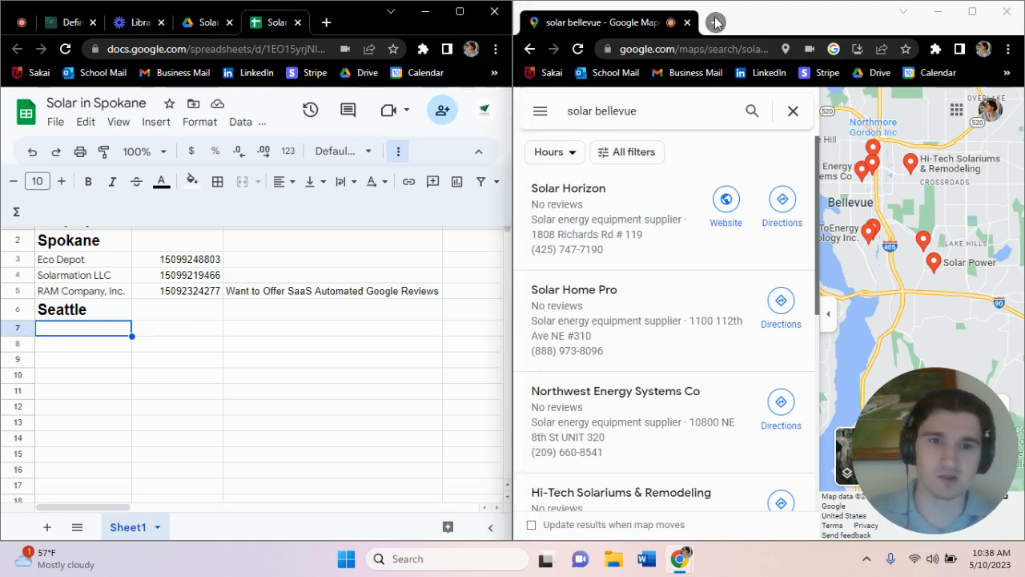
{"action": "left_click", "coordinate": [715, 22]}
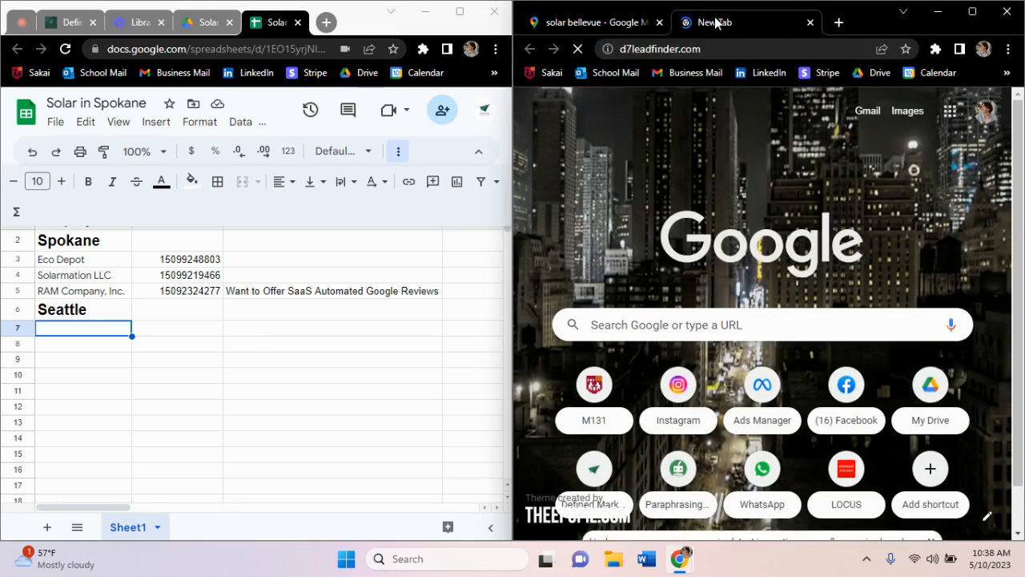